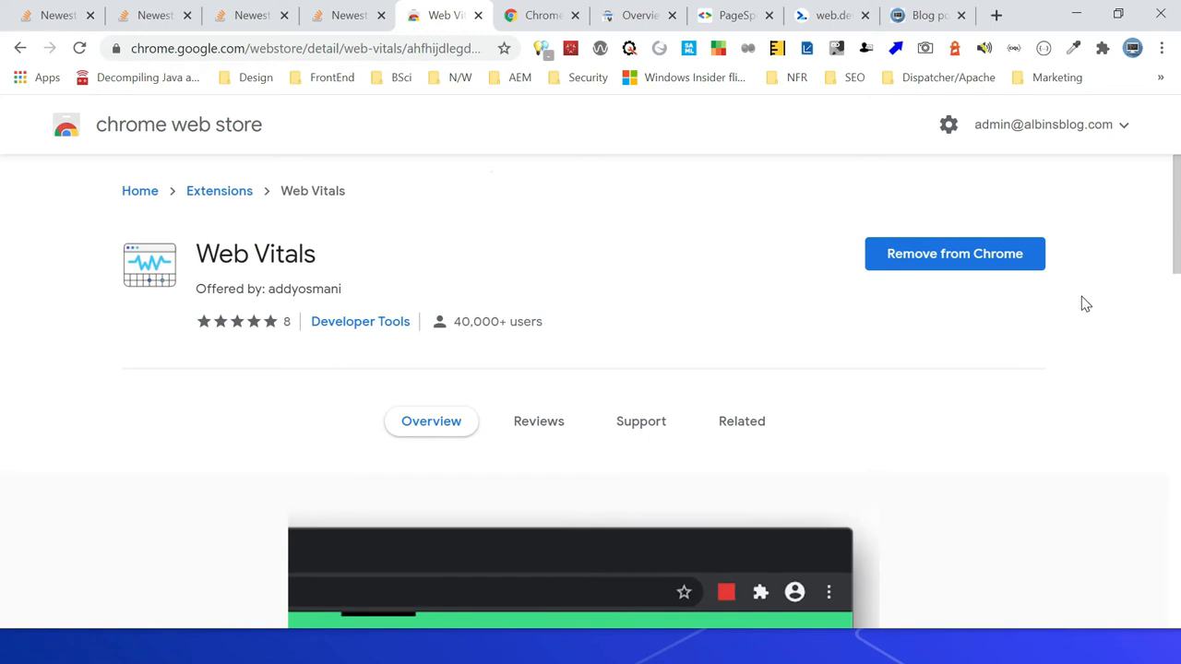
mouse_move(532, 421)
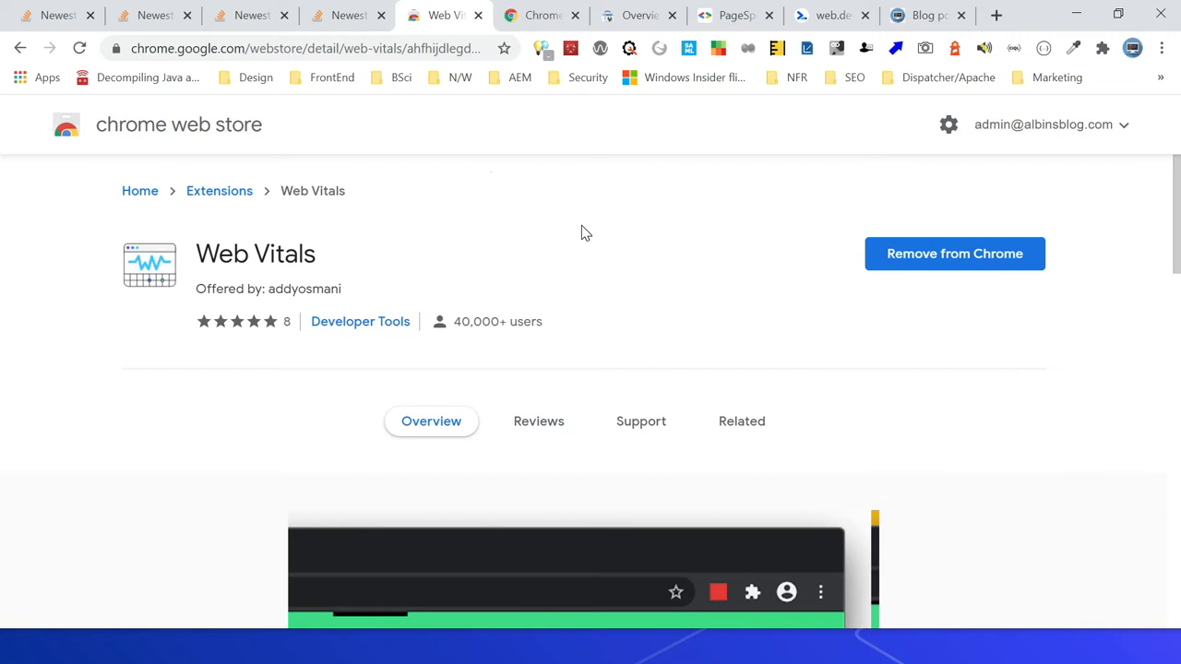
mouse_move(618, 226)
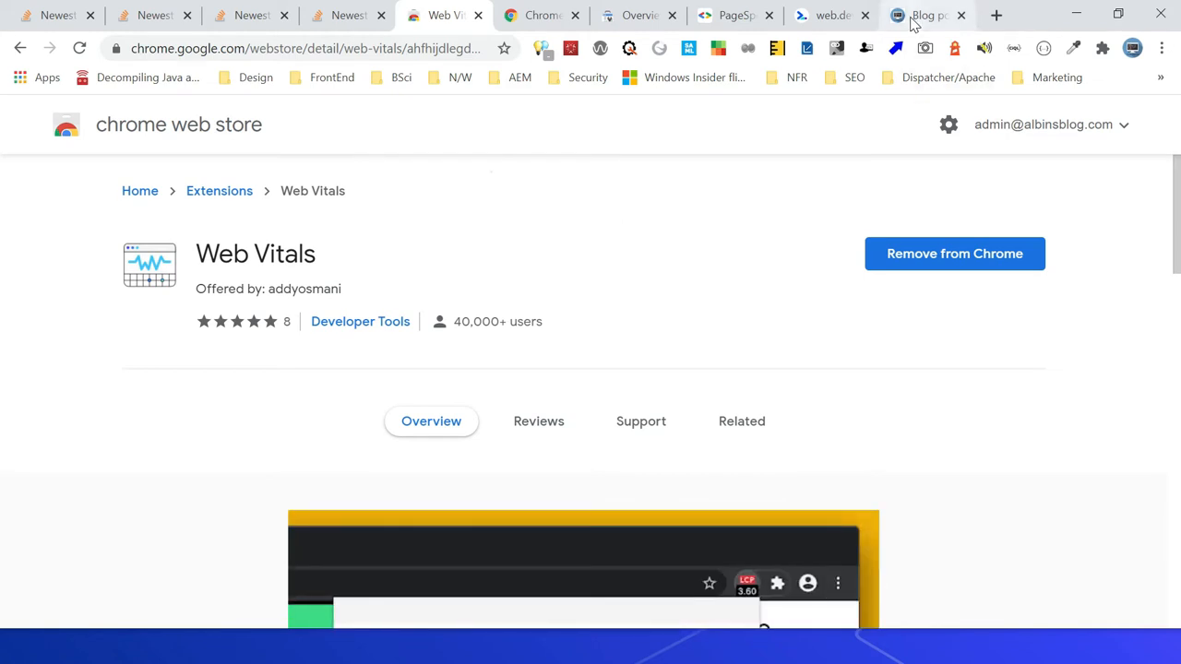
Return to the albinsblog.com Cloud Manager notifications article and scroll through it
click(923, 14)
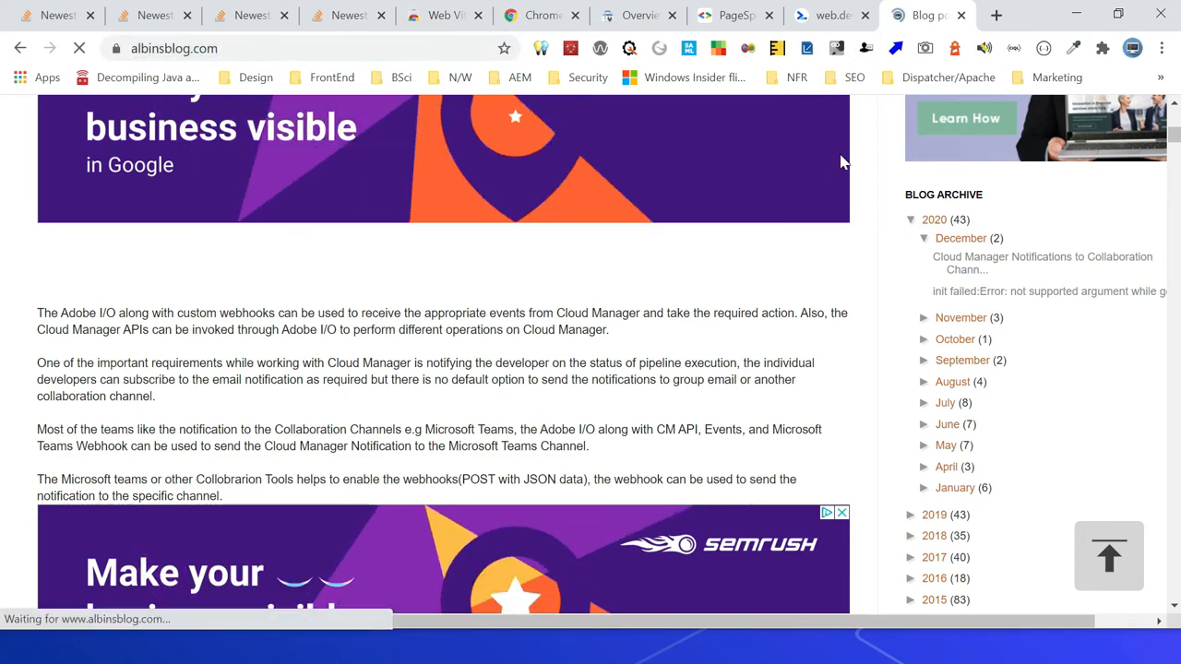
scroll(down, 3)
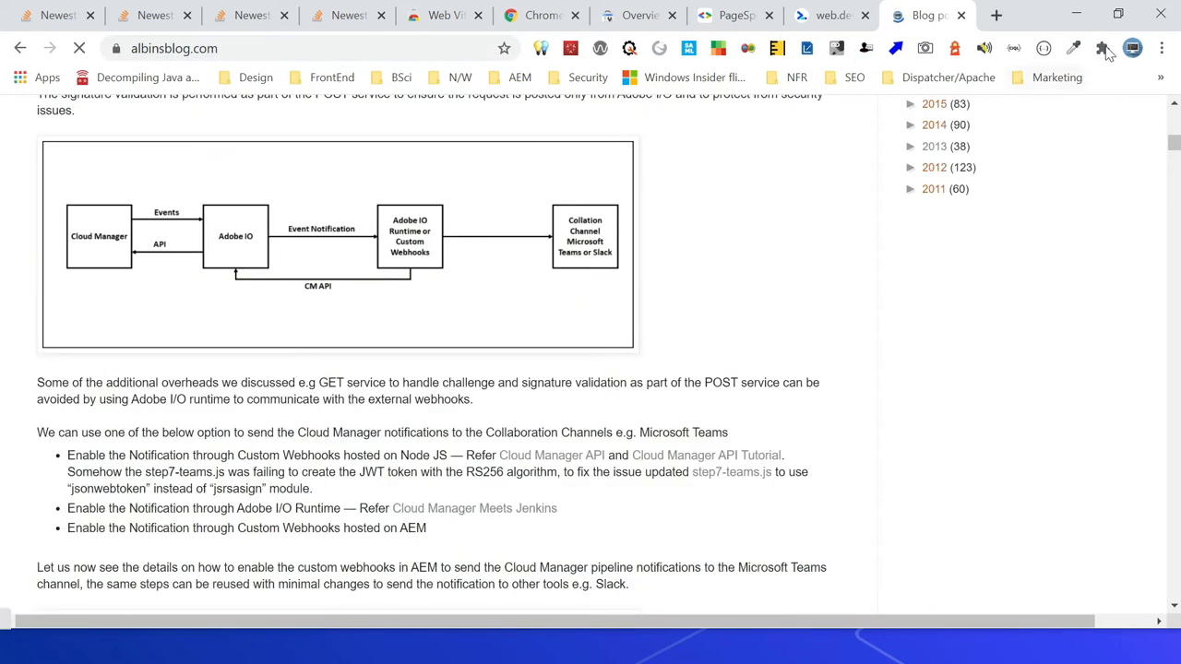
Show the Web Vitals extension metrics for the blog page (LCP 2.51 s, CLS 0.490)
click(1102, 48)
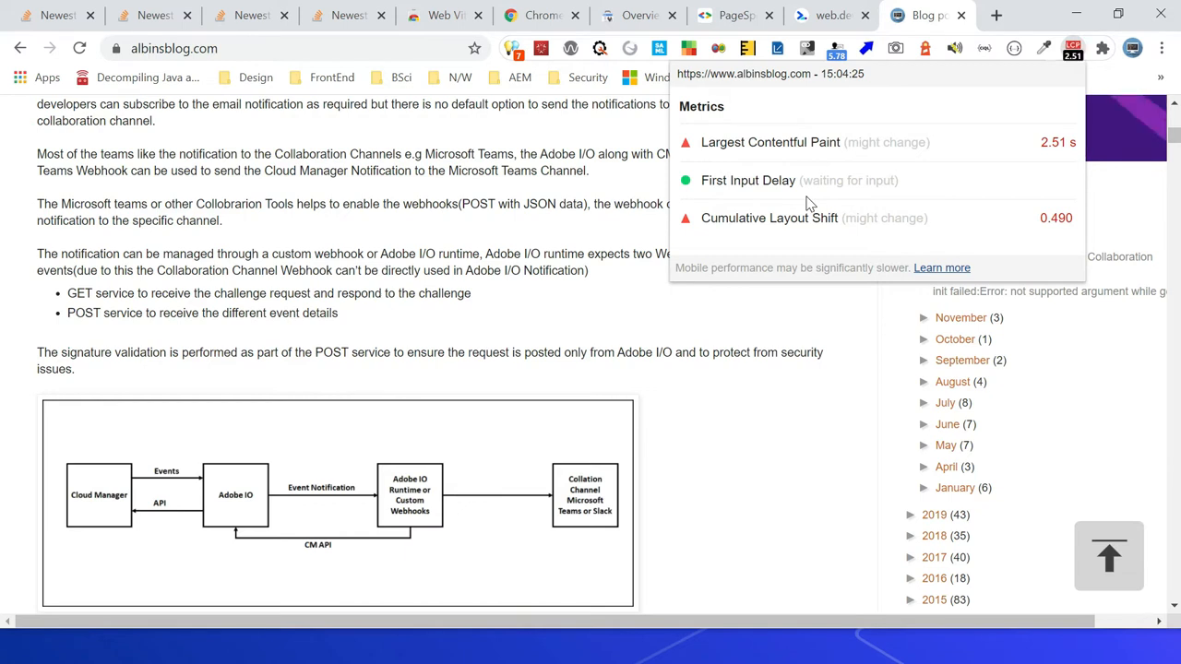
mouse_move(738, 251)
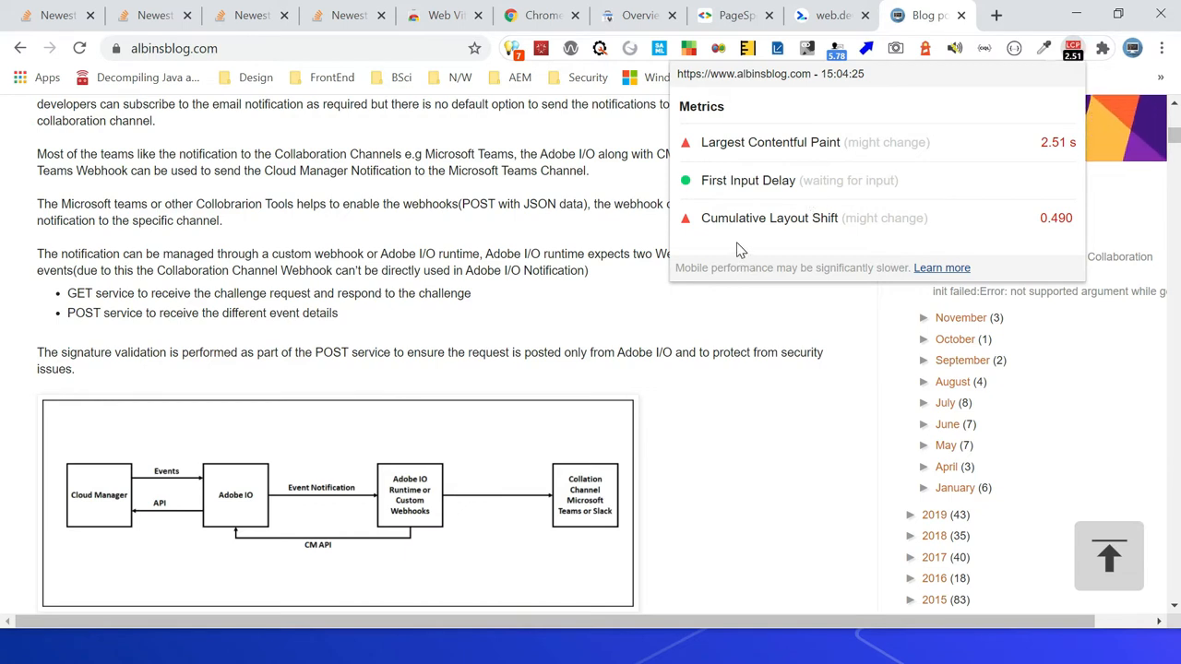
mouse_move(1078, 248)
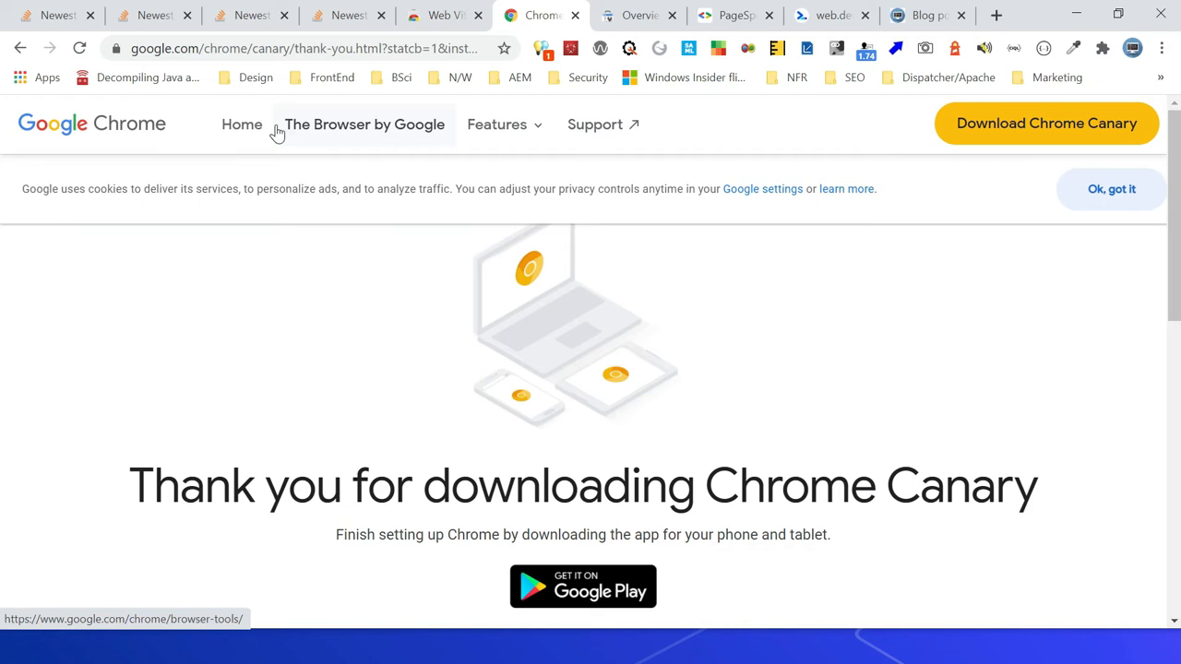
mouse_move(735, 118)
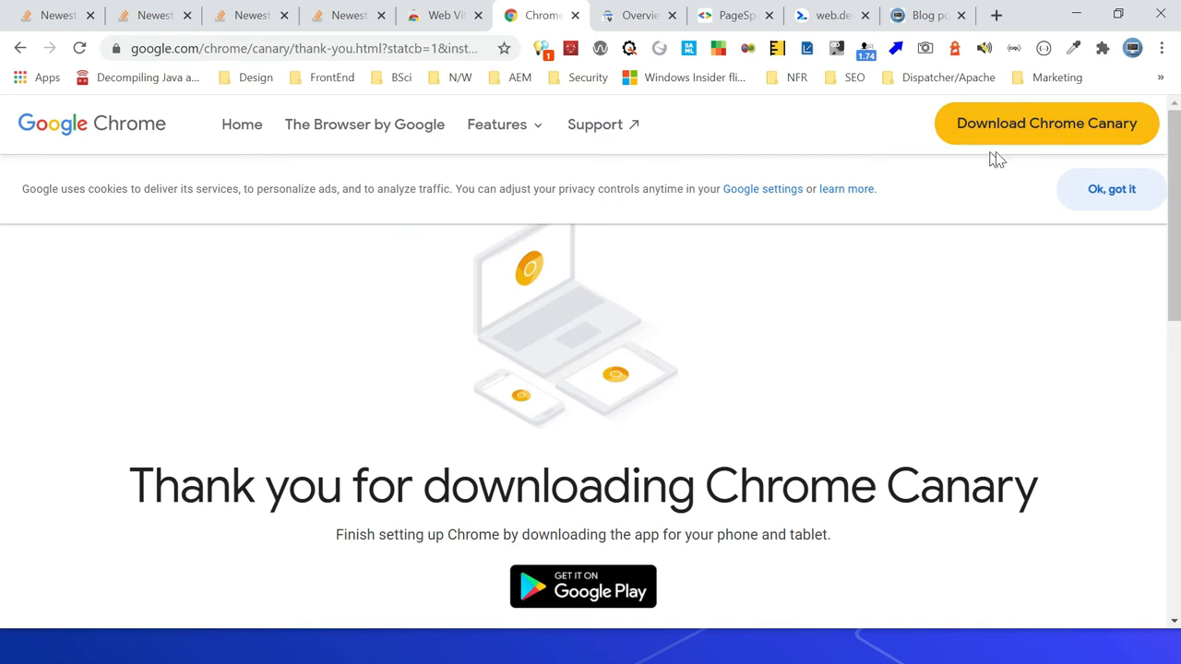
mouse_move(759, 328)
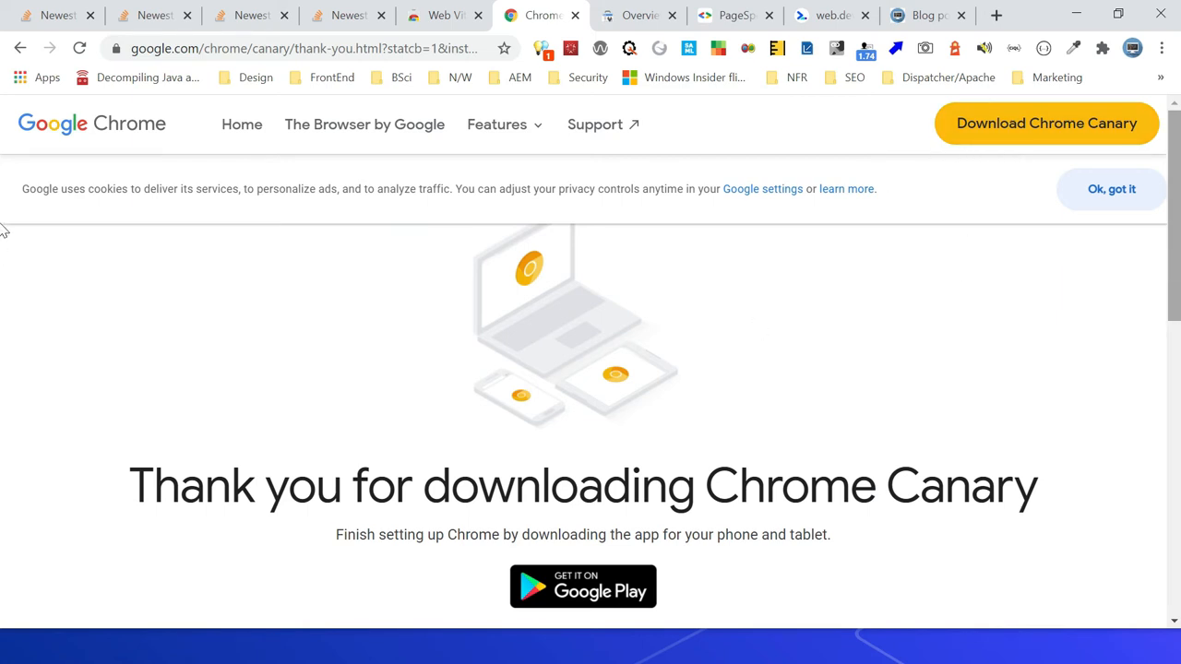
scroll(down, 3)
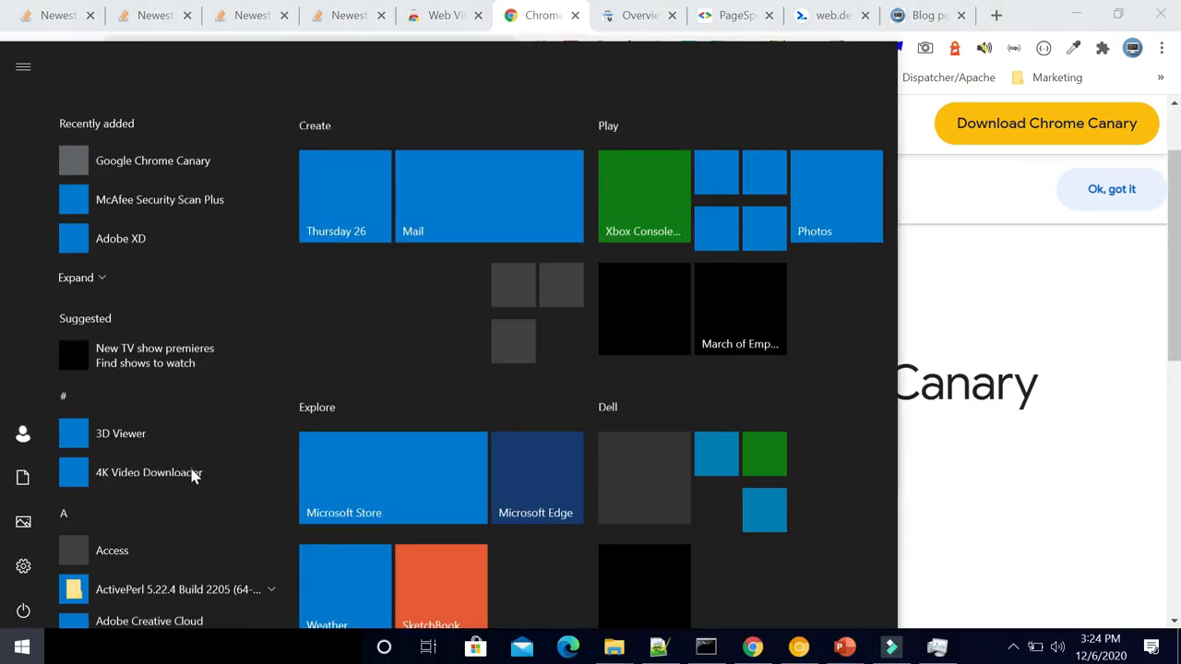
text(chrome)
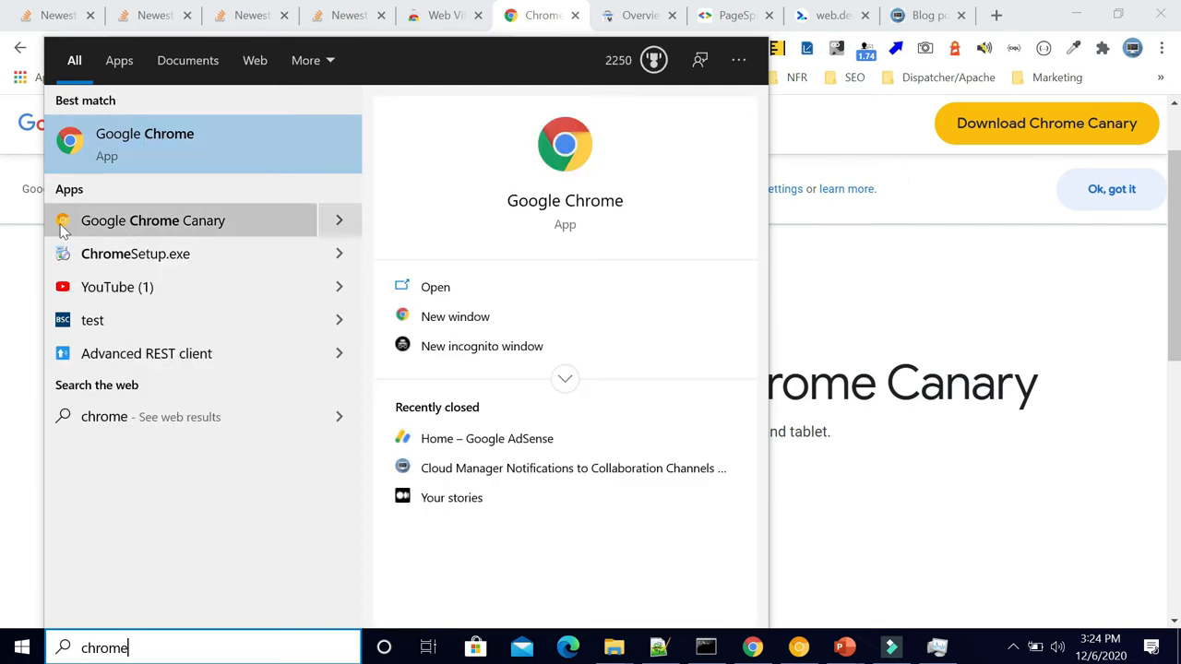
mouse_move(193, 229)
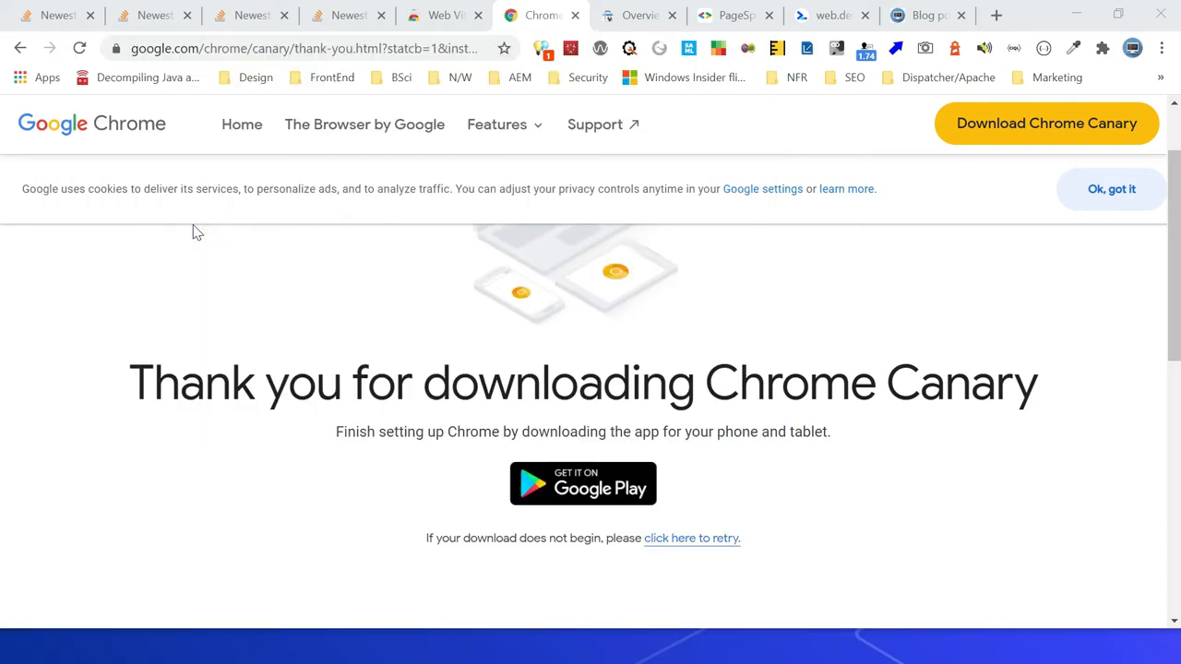
Enable 'Show performance metrics in HUD' in chrome://flags and start a new tab for searching albinsblog
text(chrome://flags)
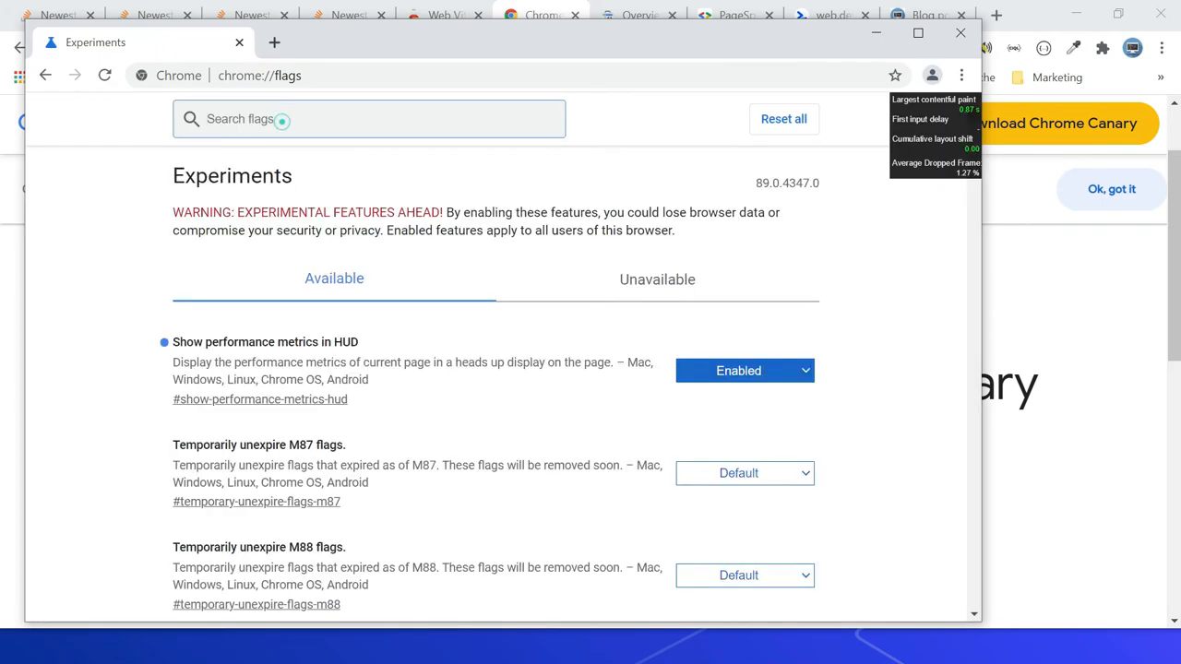
text(HUD)
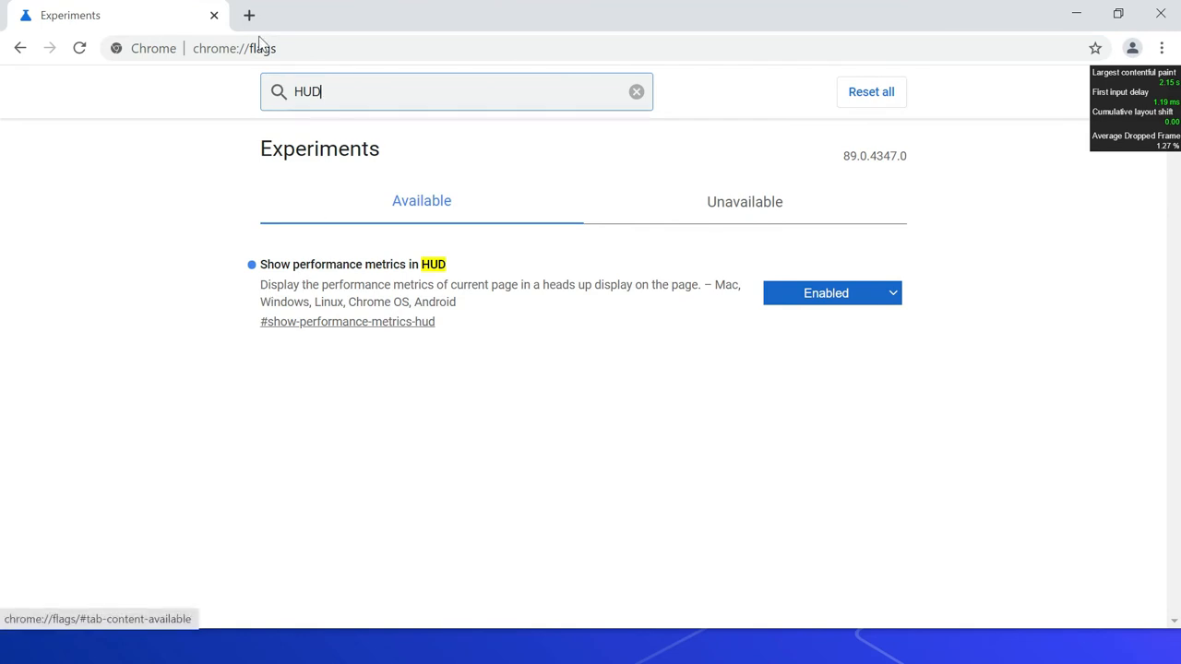
click(249, 15)
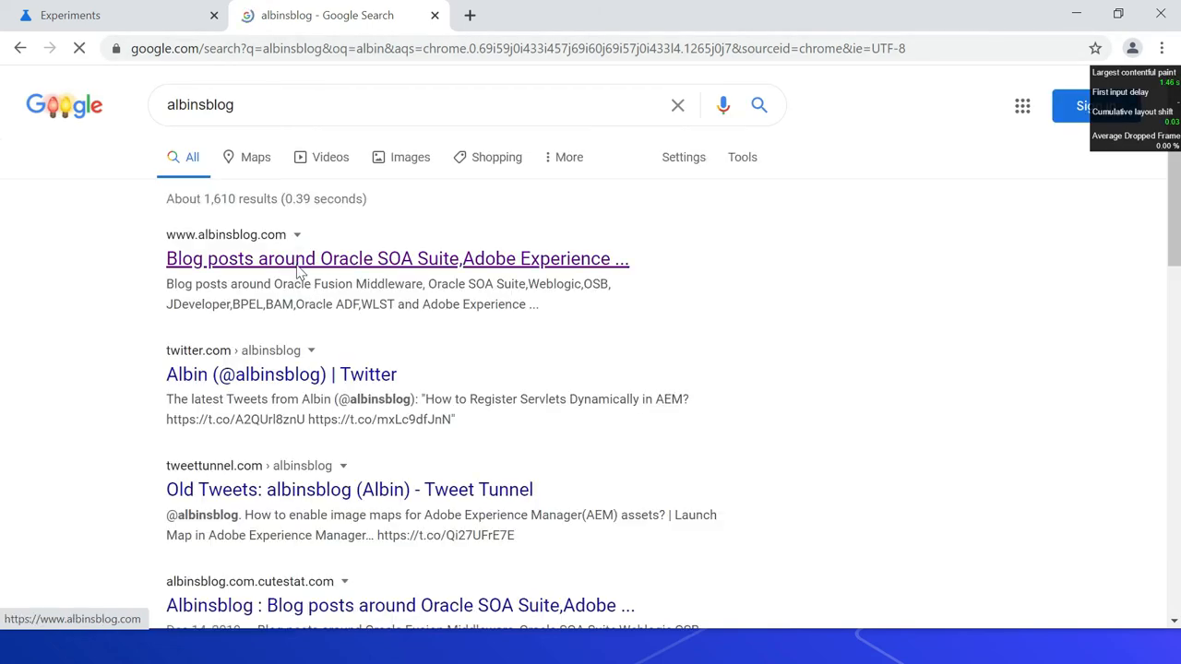
Load albinsblog.com from the results with the HUD overlay, then return to Search Console
click(396, 258)
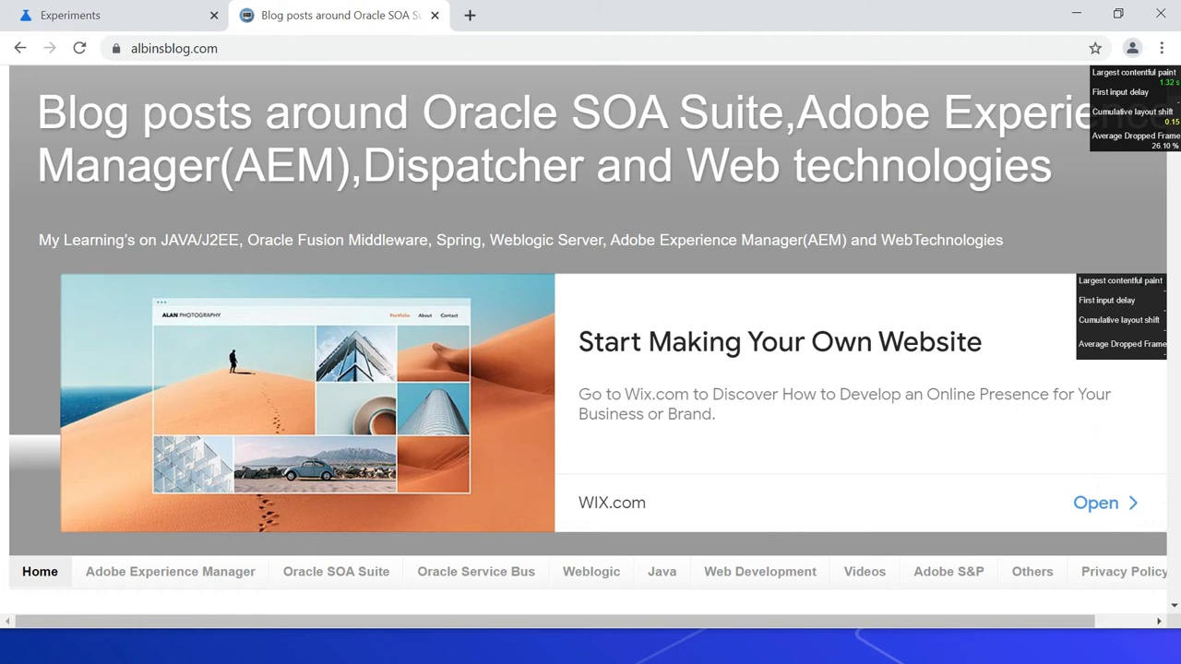
click(639, 15)
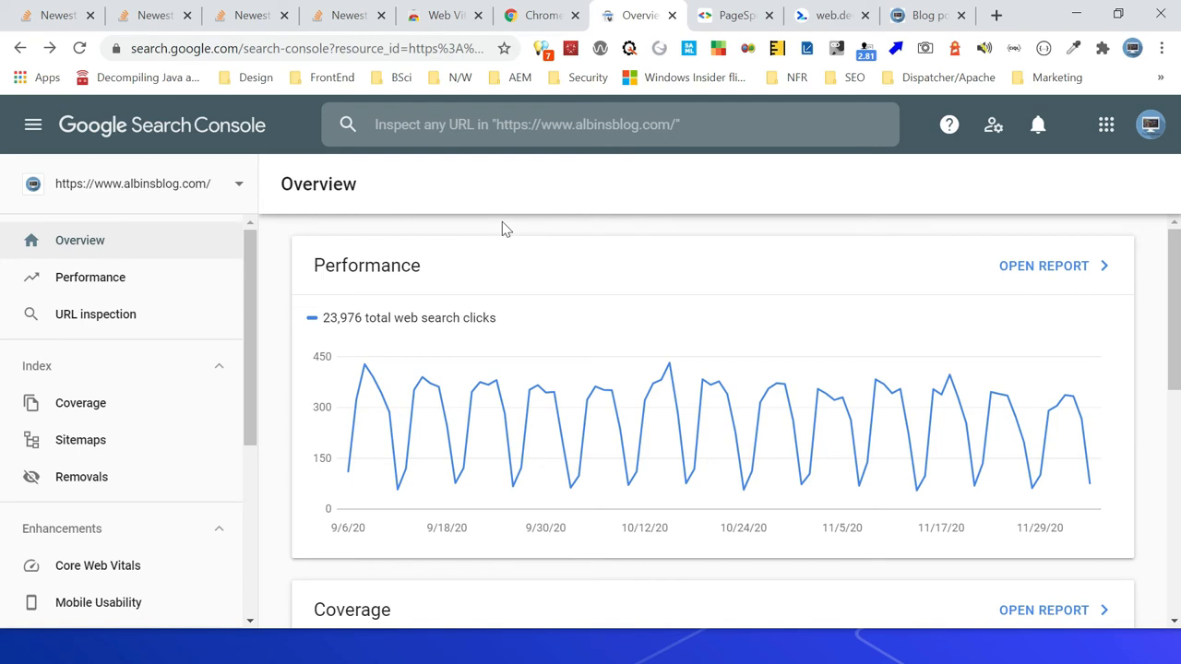
mouse_move(305, 158)
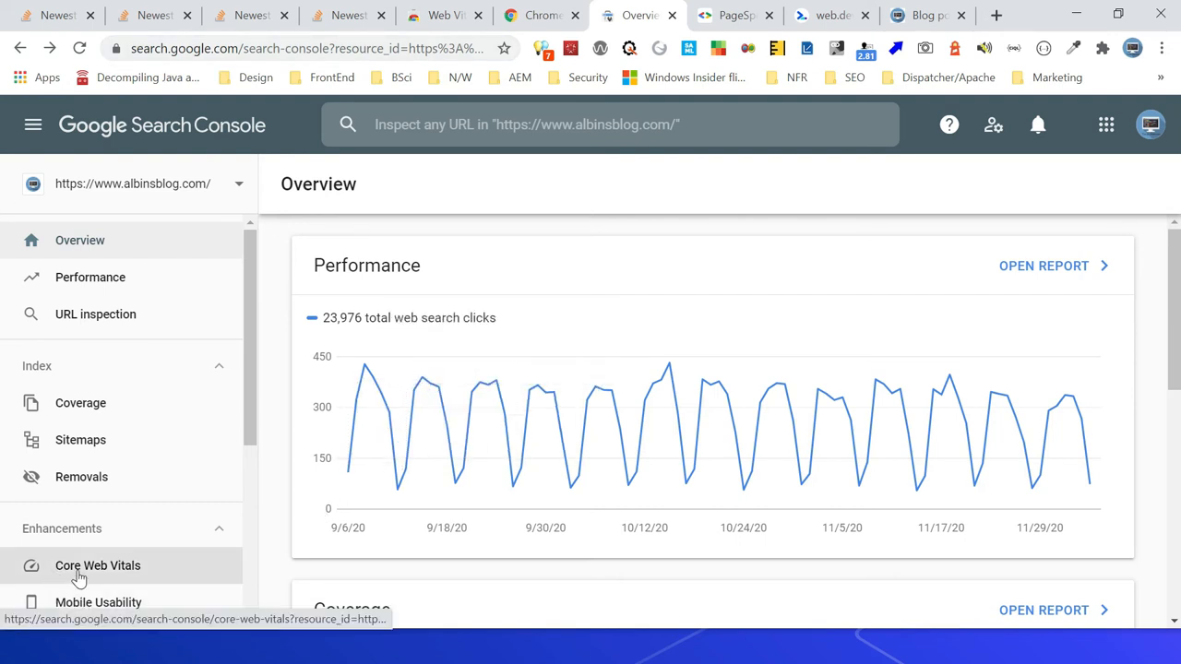
View the mobile Core Web Vitals report: 433 poor URLs with CLS above 0.25
click(98, 564)
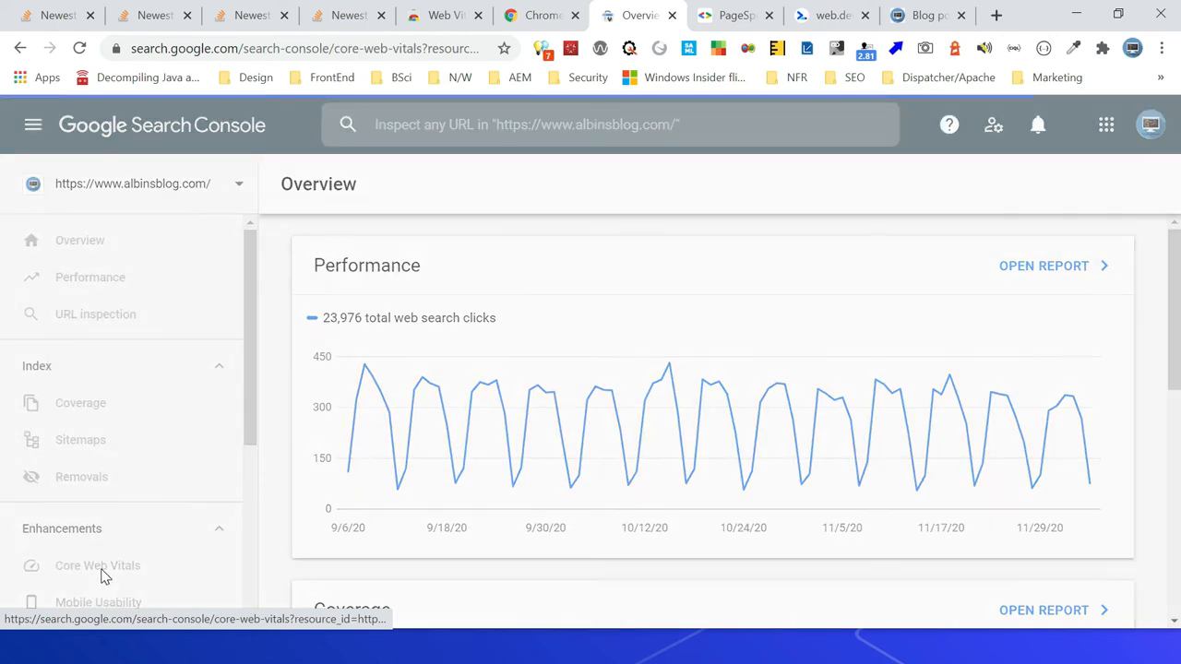
click(98, 564)
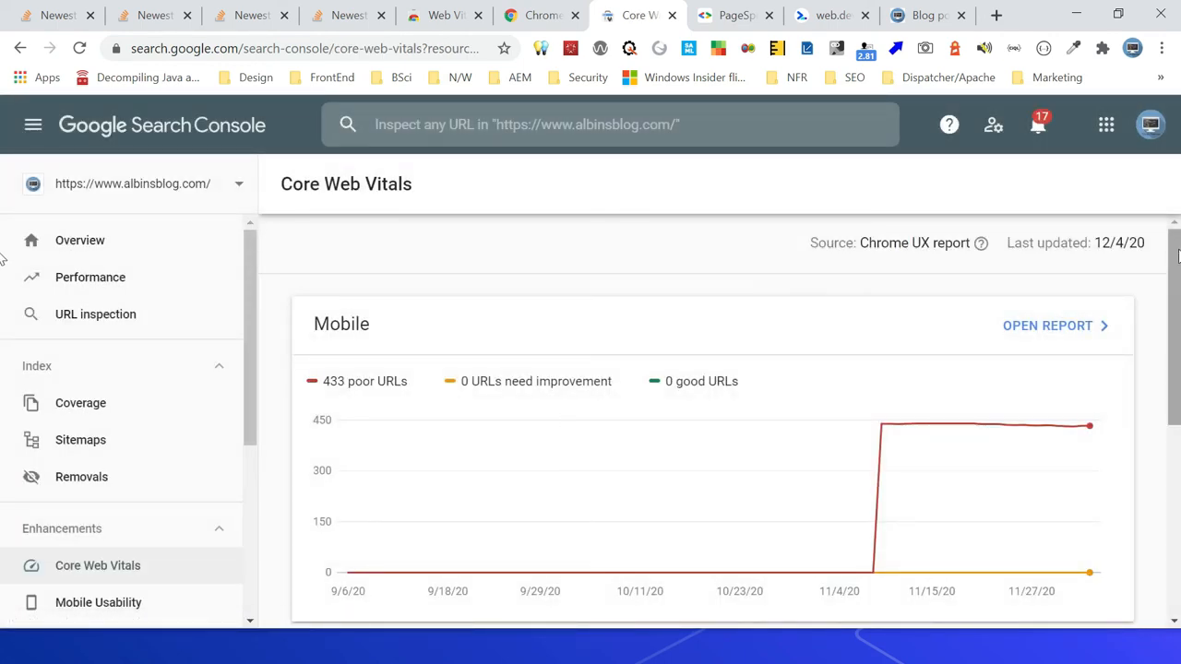
scroll(down, 3)
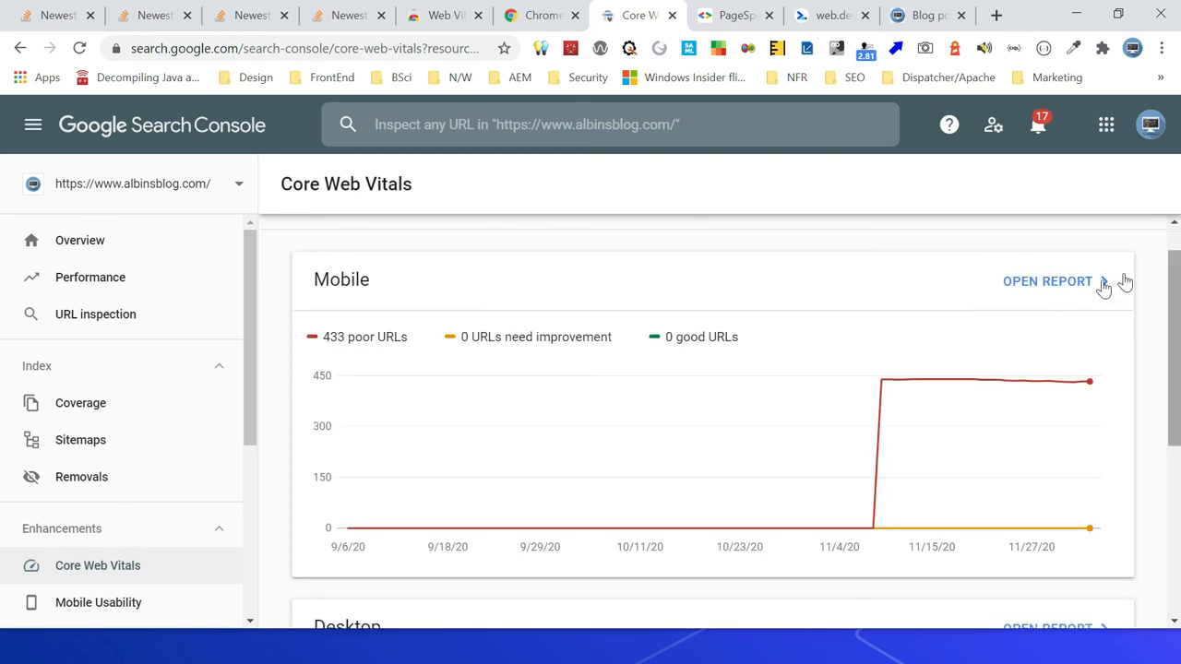
click(1049, 280)
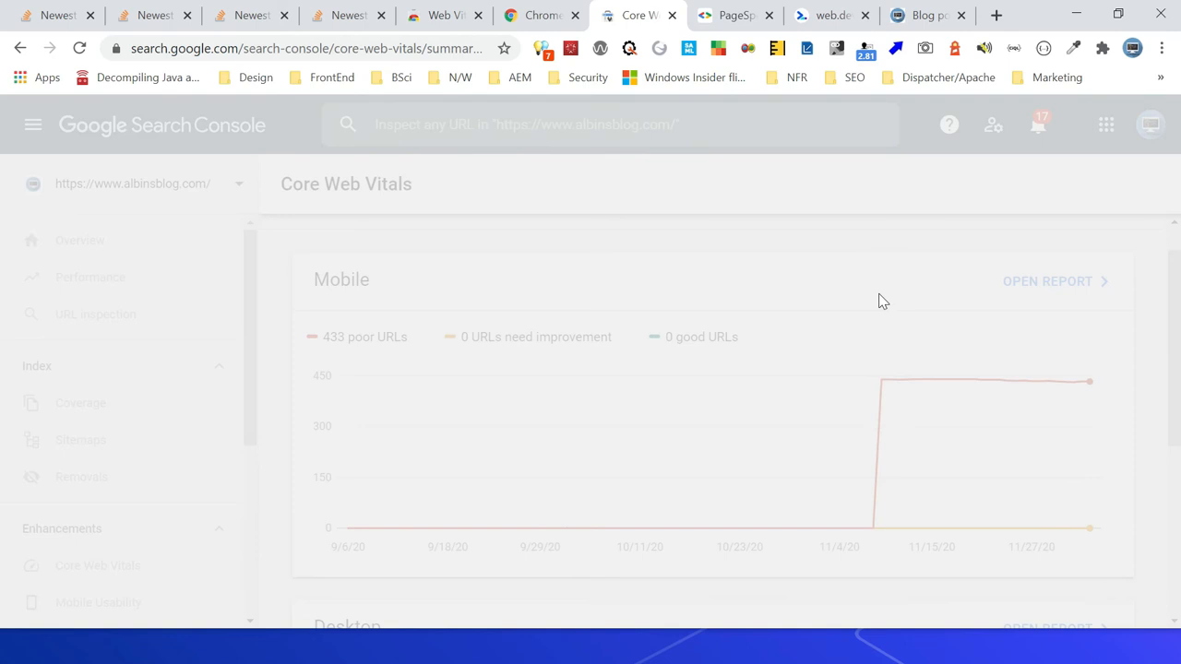
click(1048, 280)
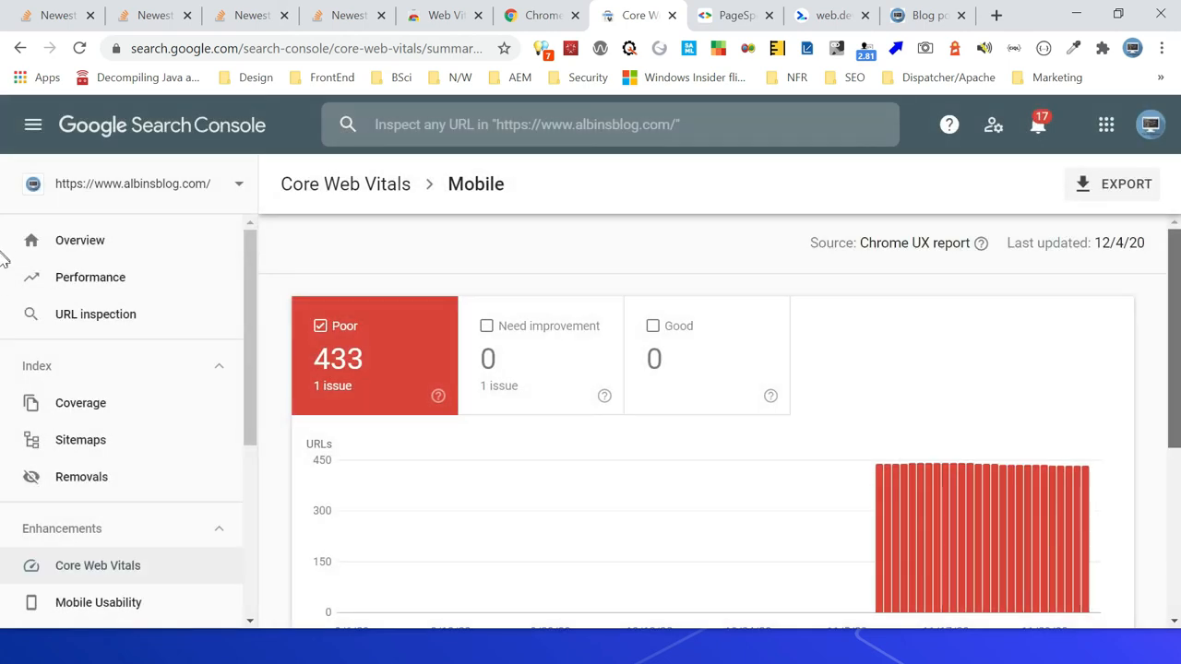
scroll(down, 3)
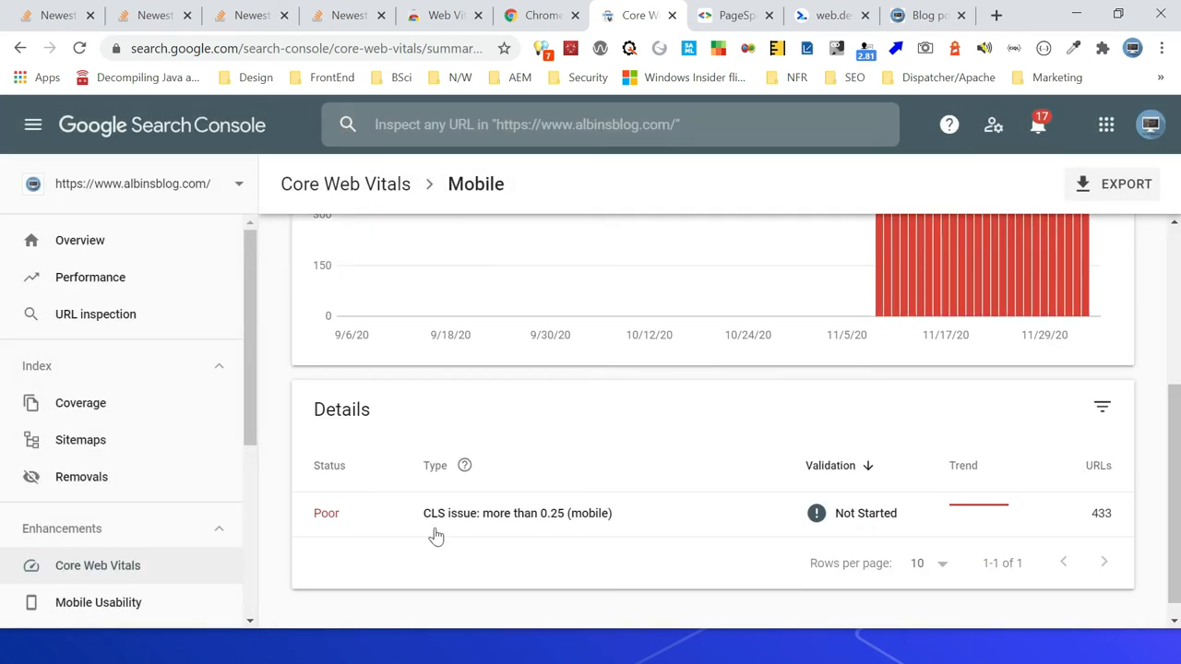
mouse_move(537, 535)
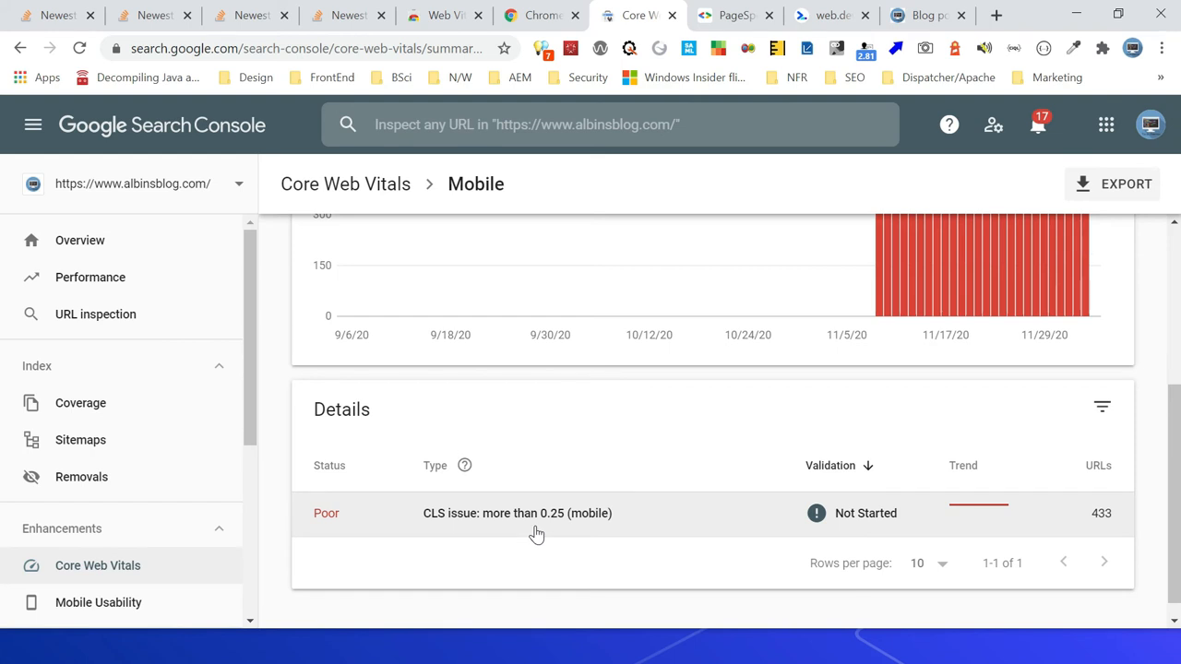
mouse_move(232, 587)
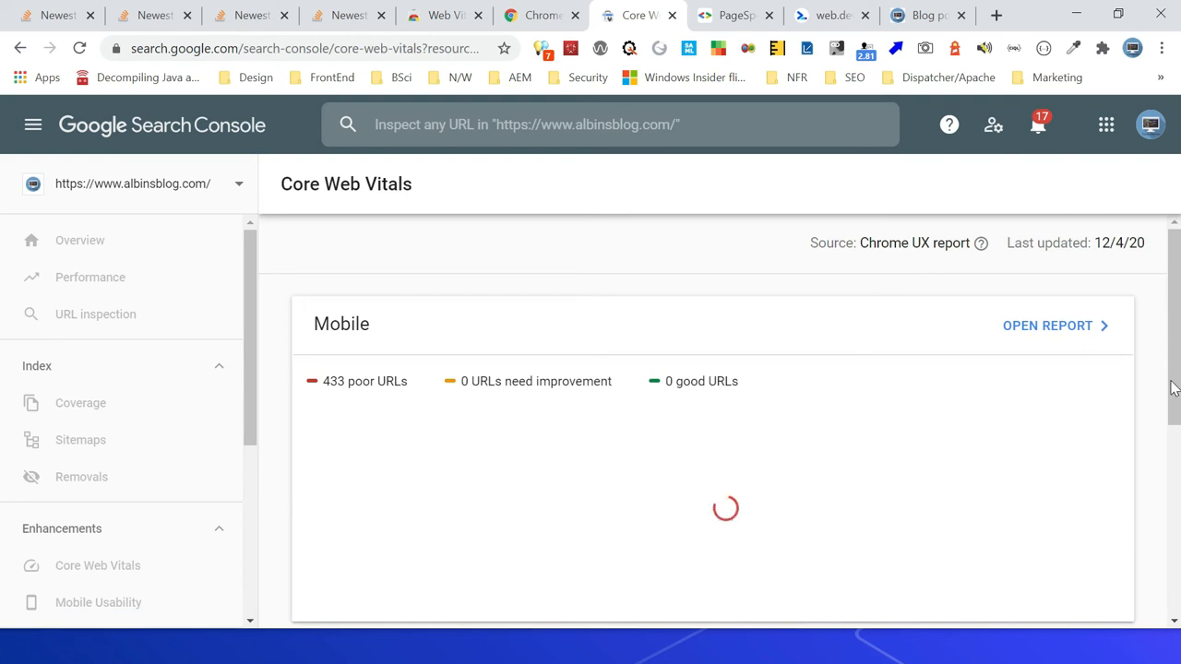
View the desktop Core Web Vitals report with Need improvement charted: 433 URLs with CLS and LCP issues
scroll(down, 3)
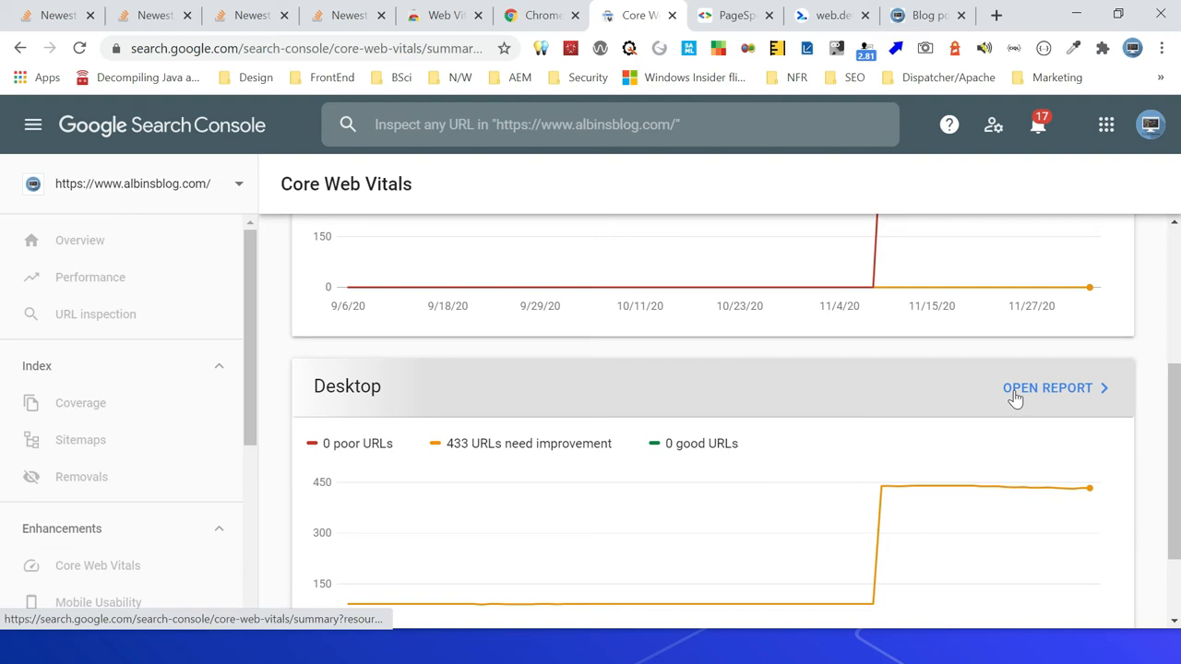
click(1049, 388)
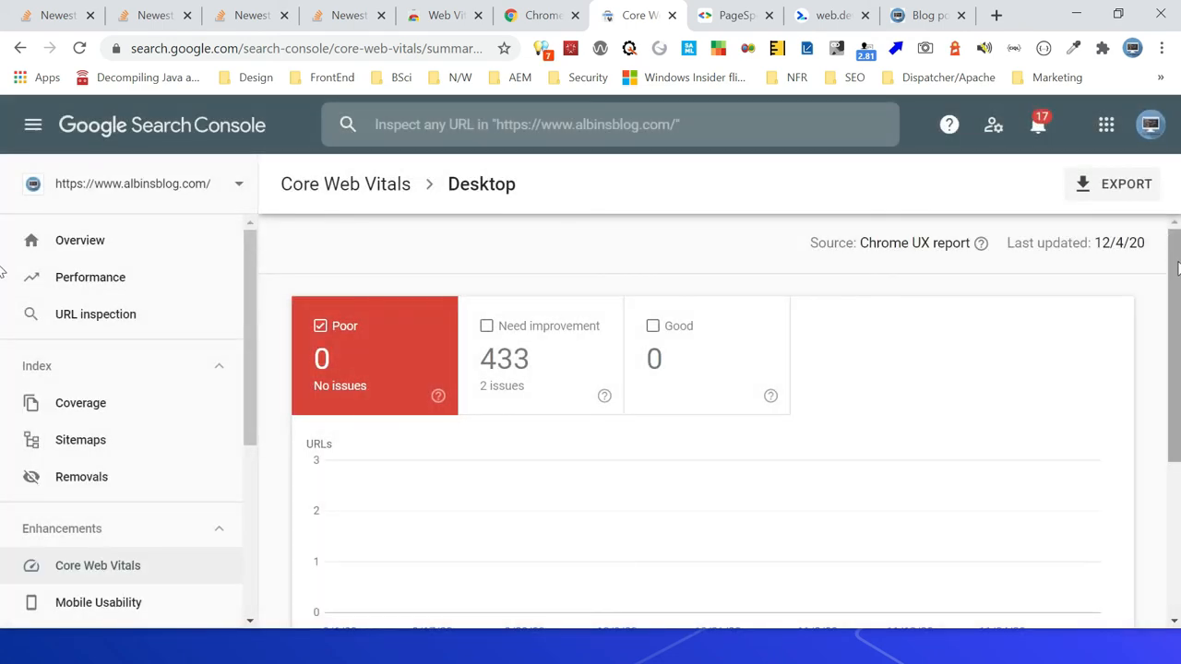
scroll(down, 3)
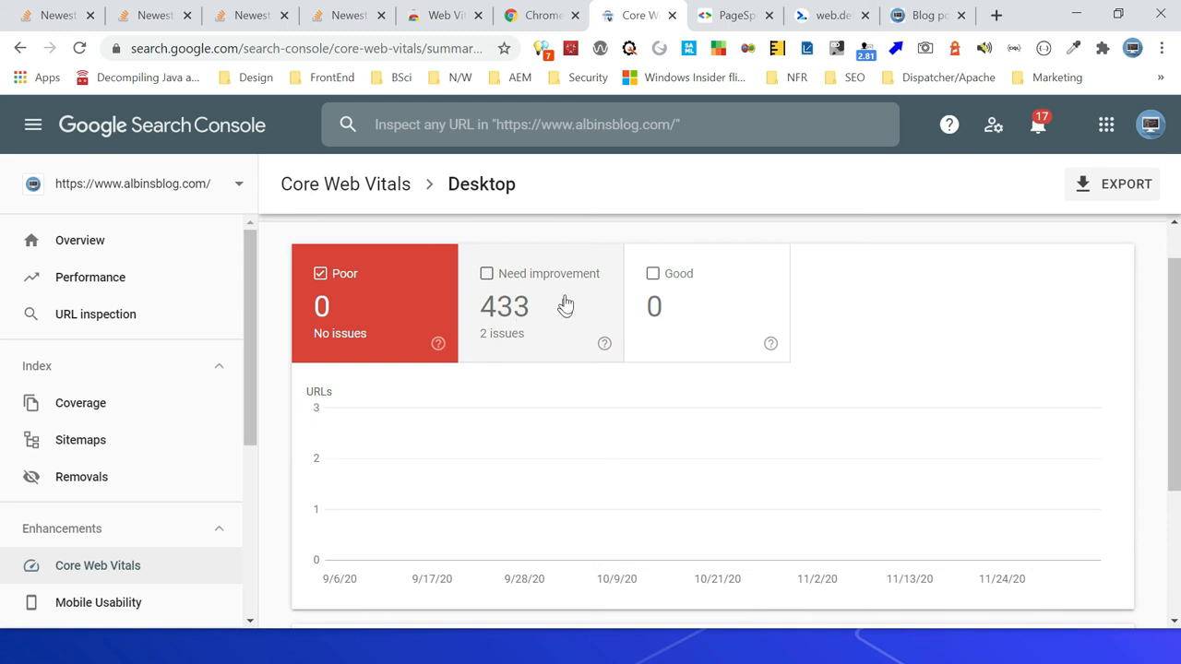
click(487, 273)
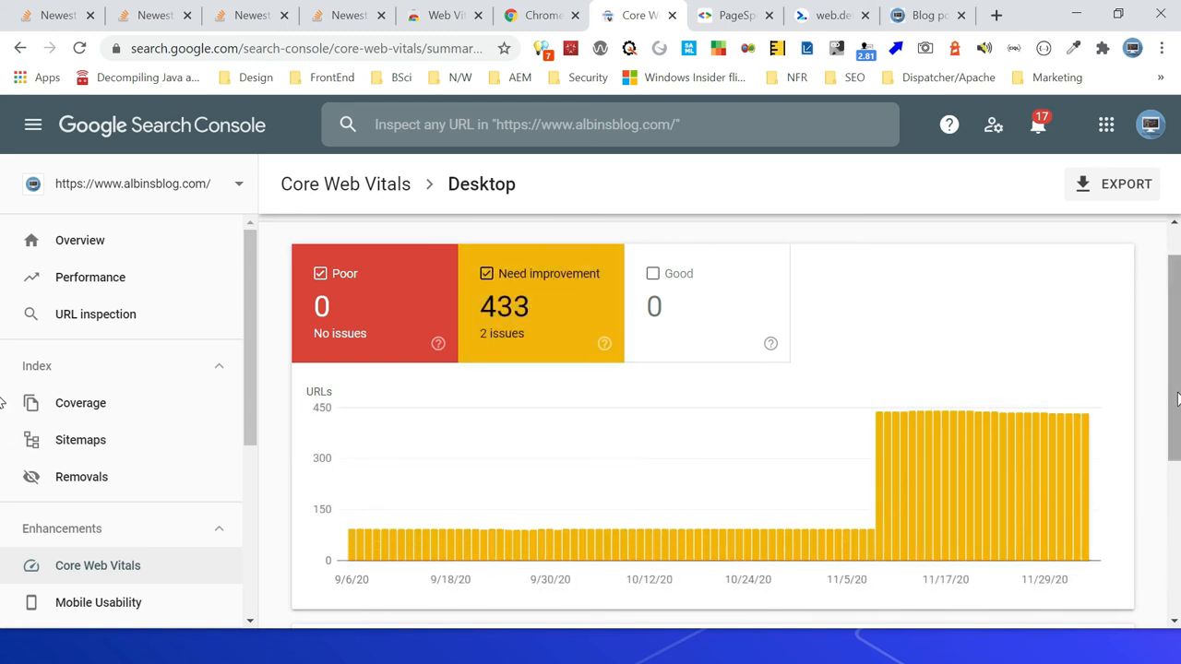
scroll(down, 3)
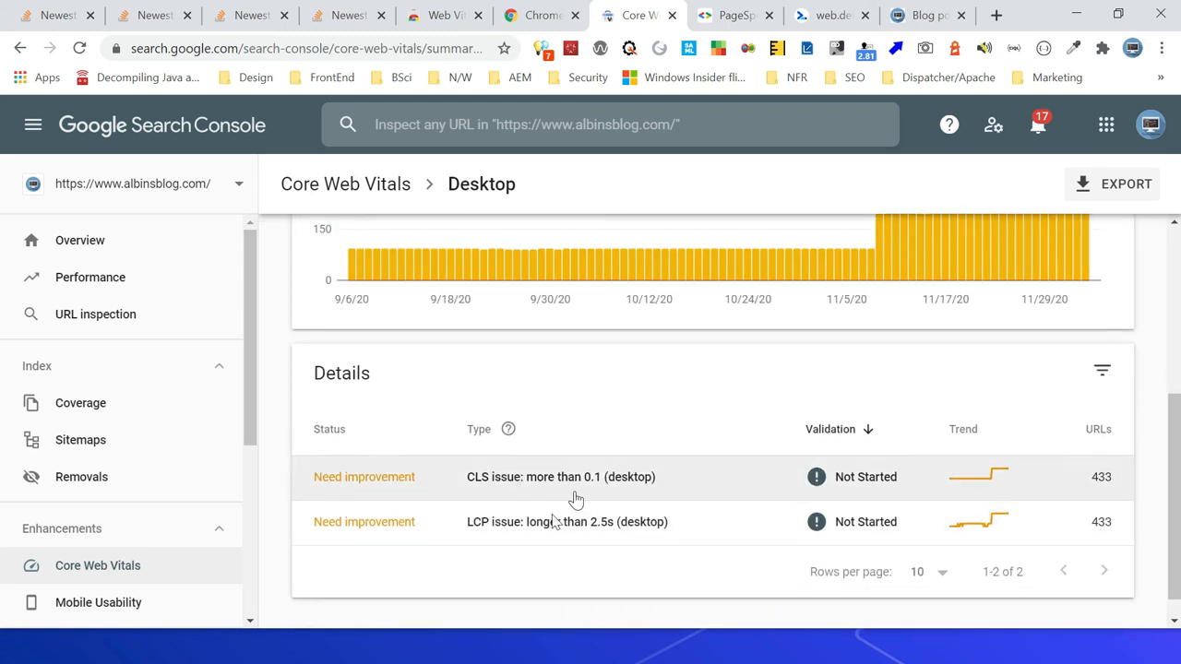
click(735, 15)
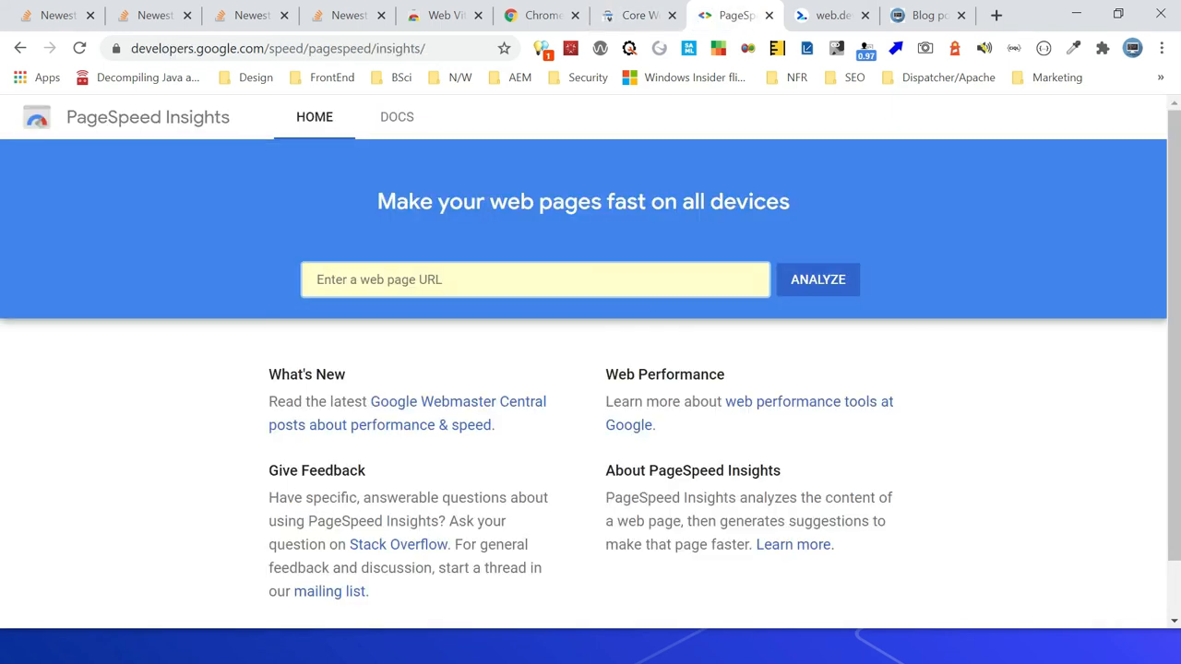
click(535, 280)
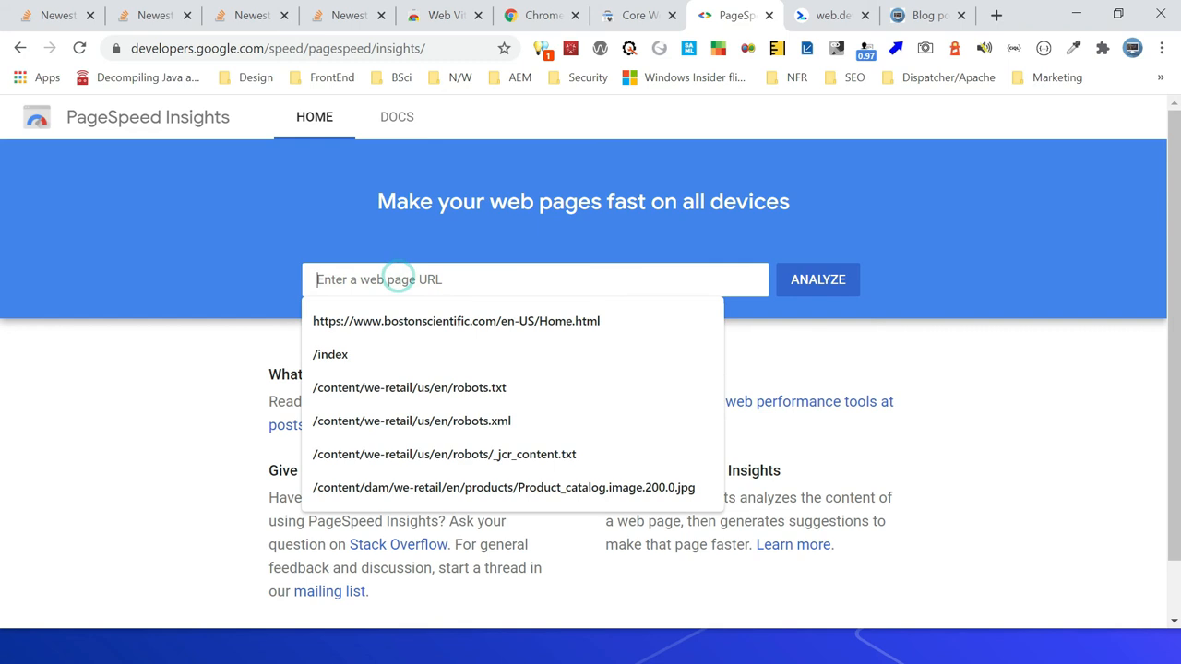
text(al)
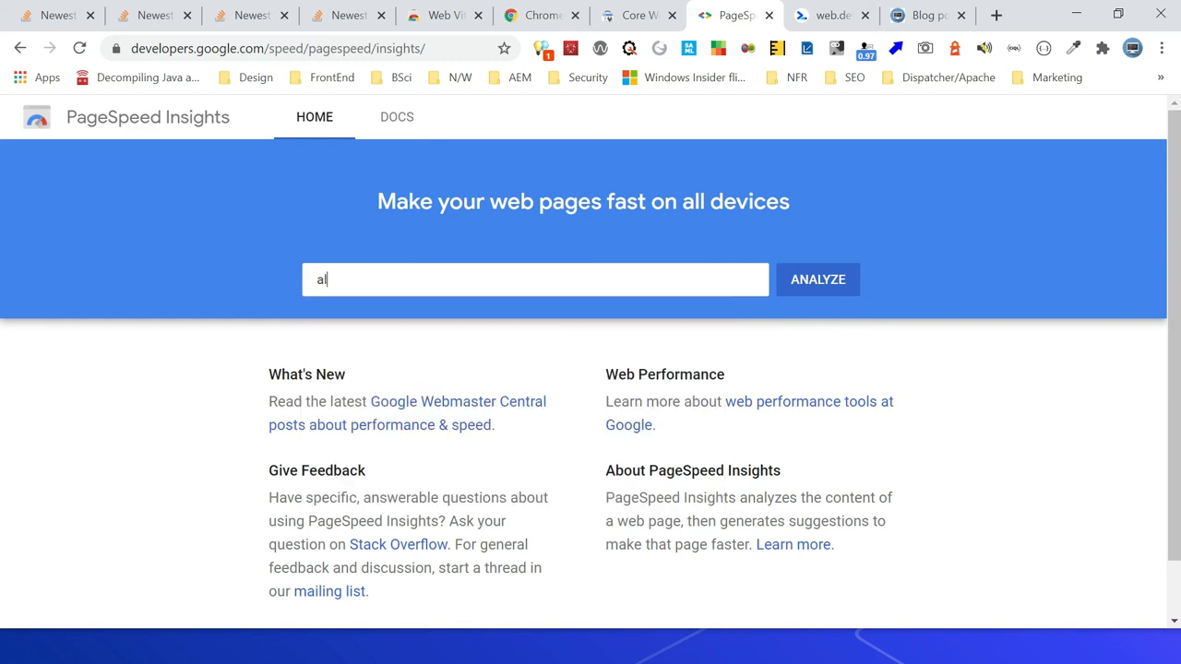
text(http)
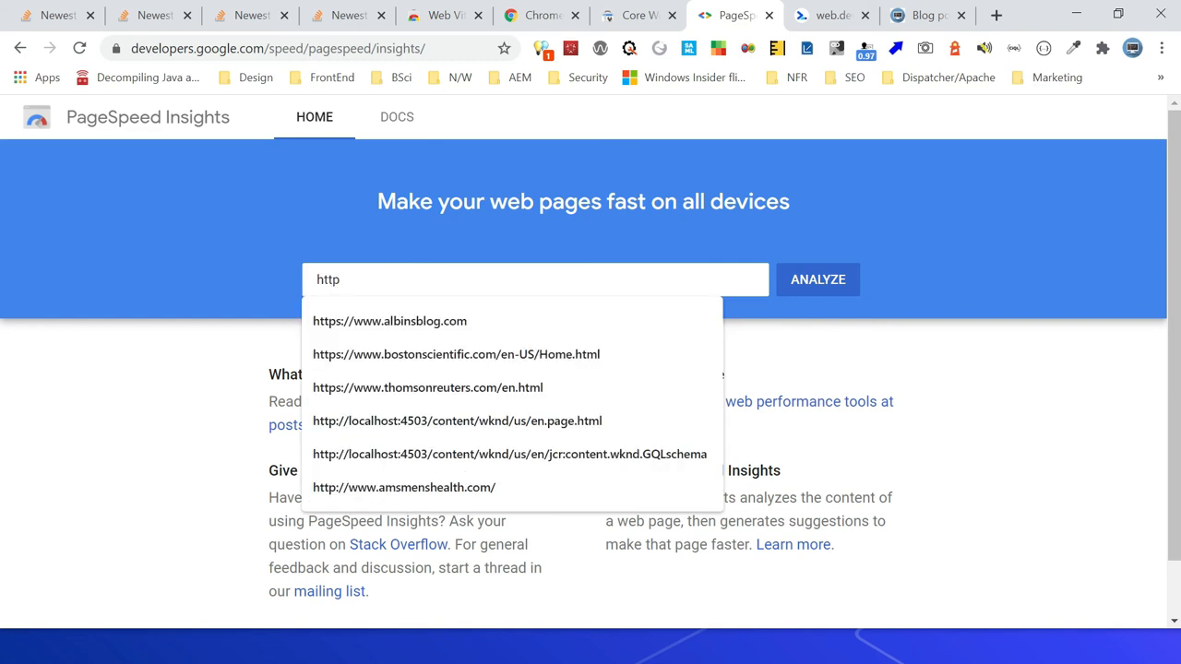
click(389, 321)
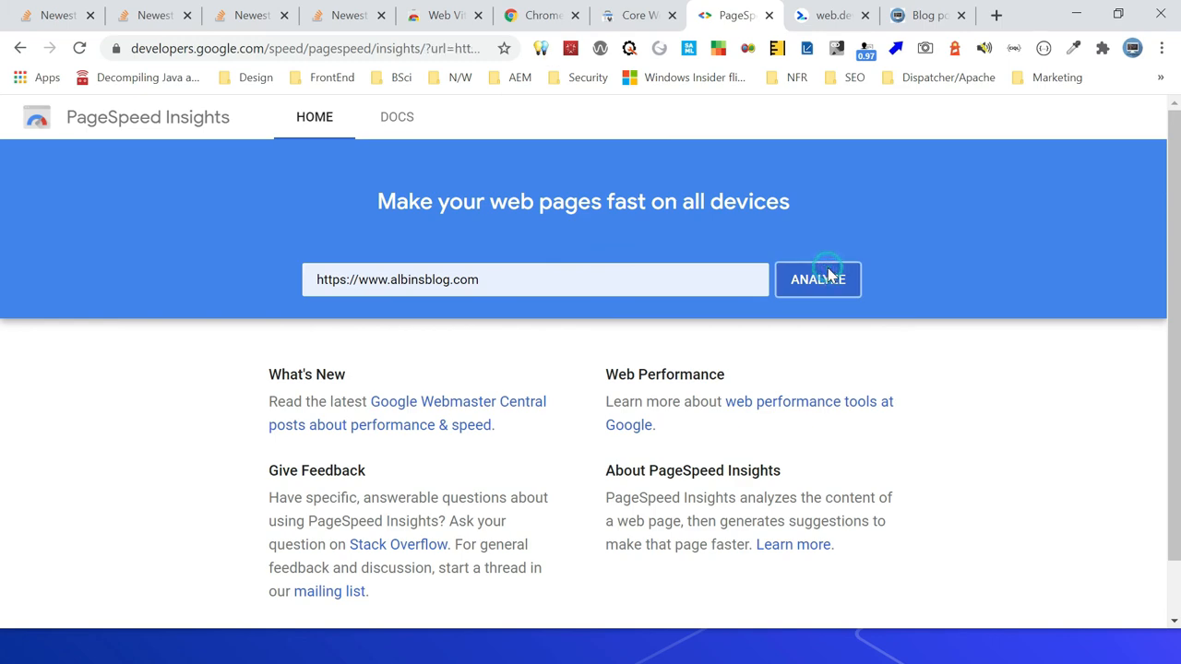
Analyze albinsblog.com on mobile: score 52, origin fails Core Web Vitals with CLS 0.48
click(818, 281)
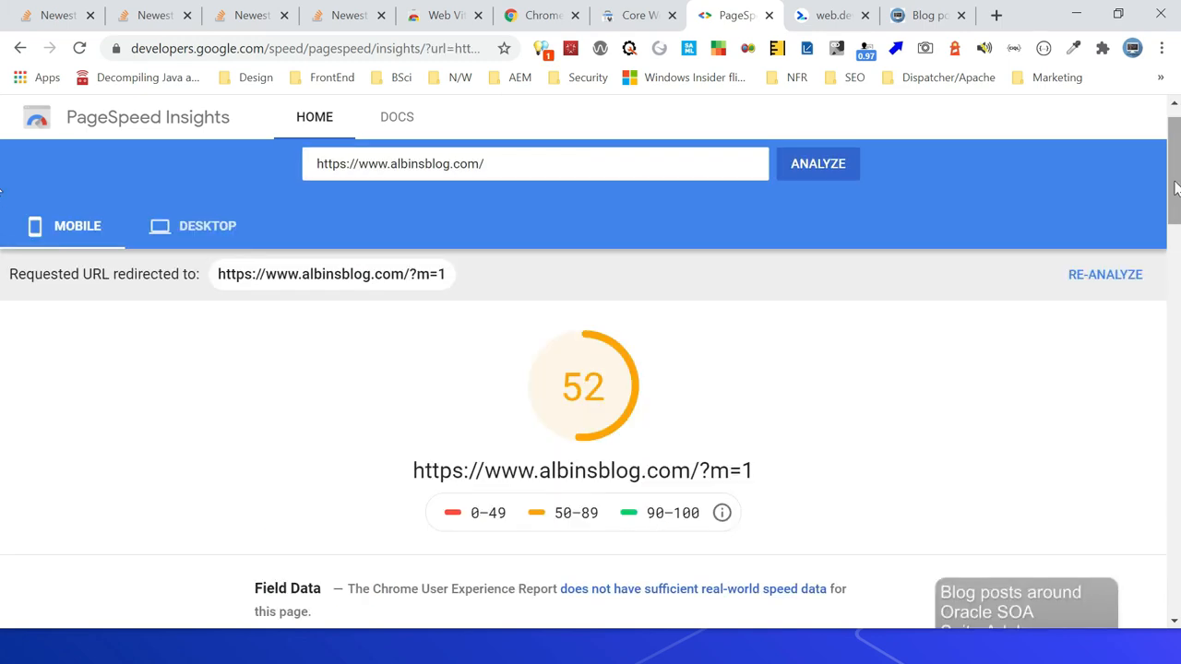
scroll(down, 3)
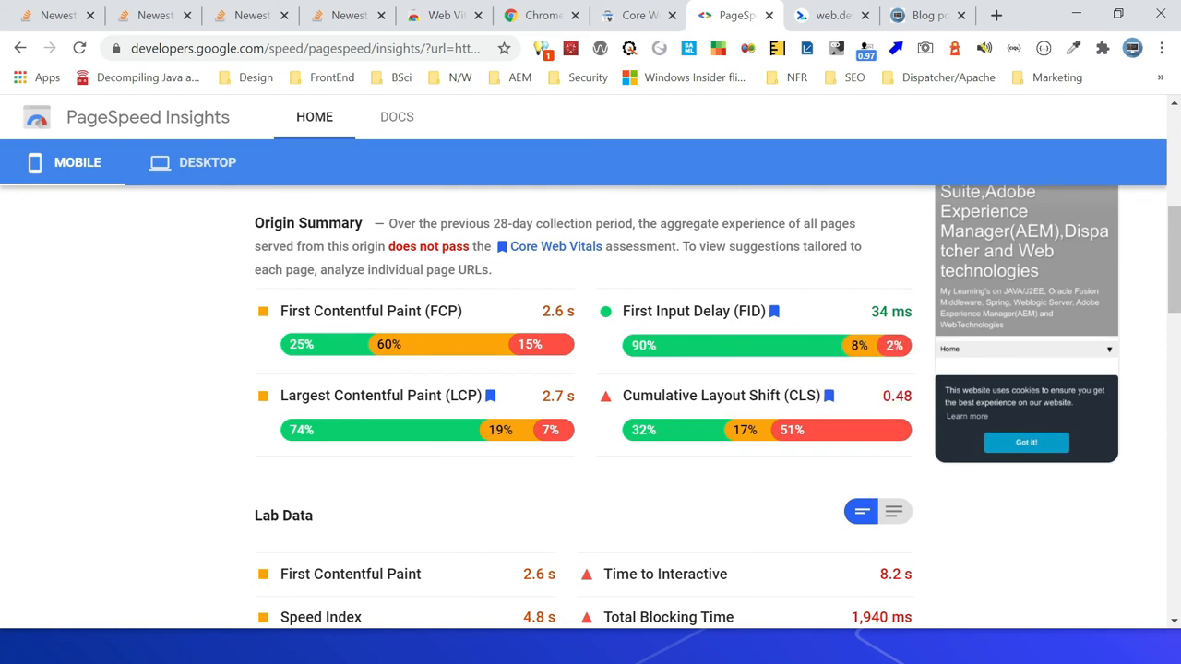
mouse_move(336, 513)
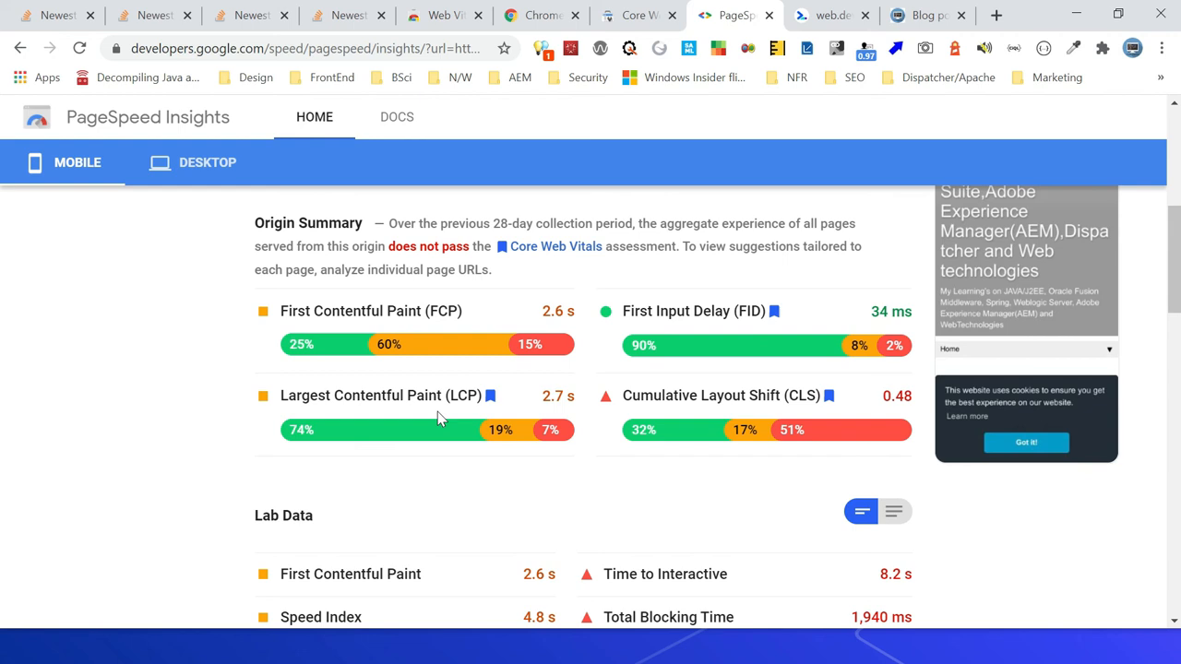
mouse_move(360, 445)
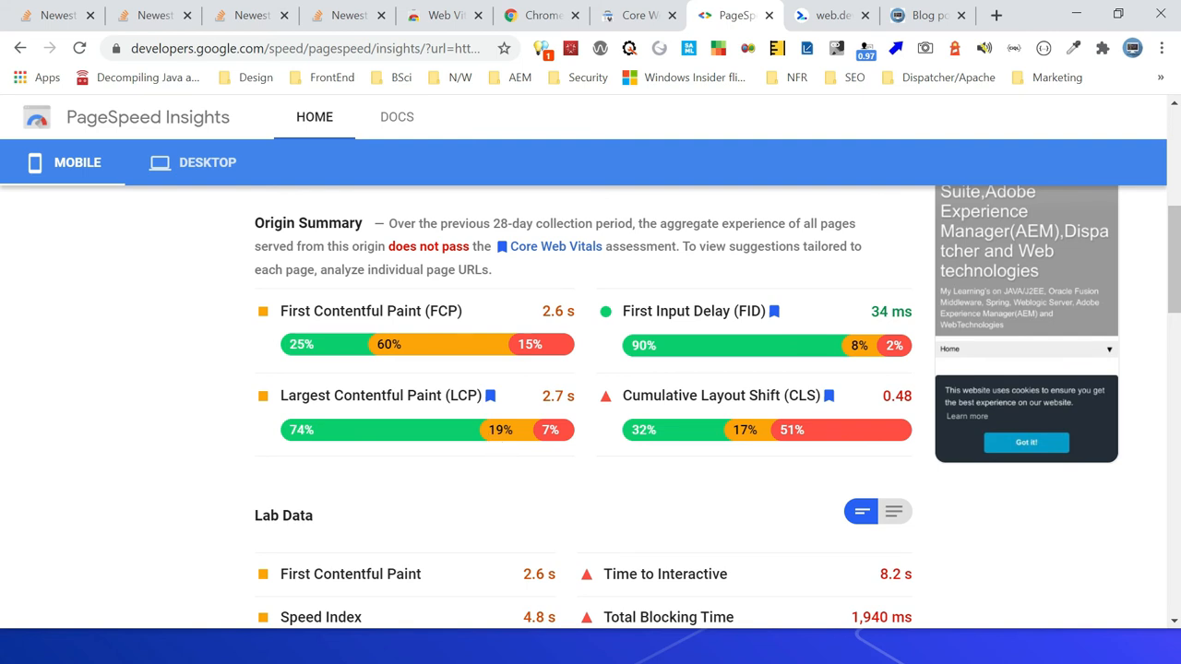
mouse_move(550, 429)
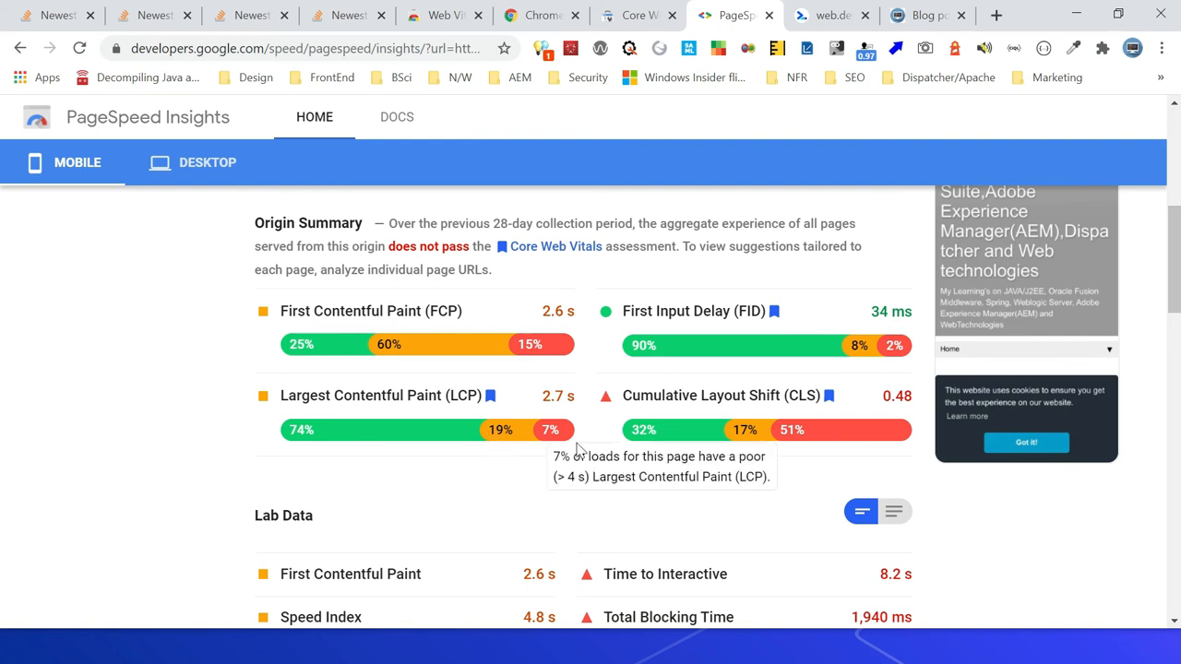
mouse_move(772, 439)
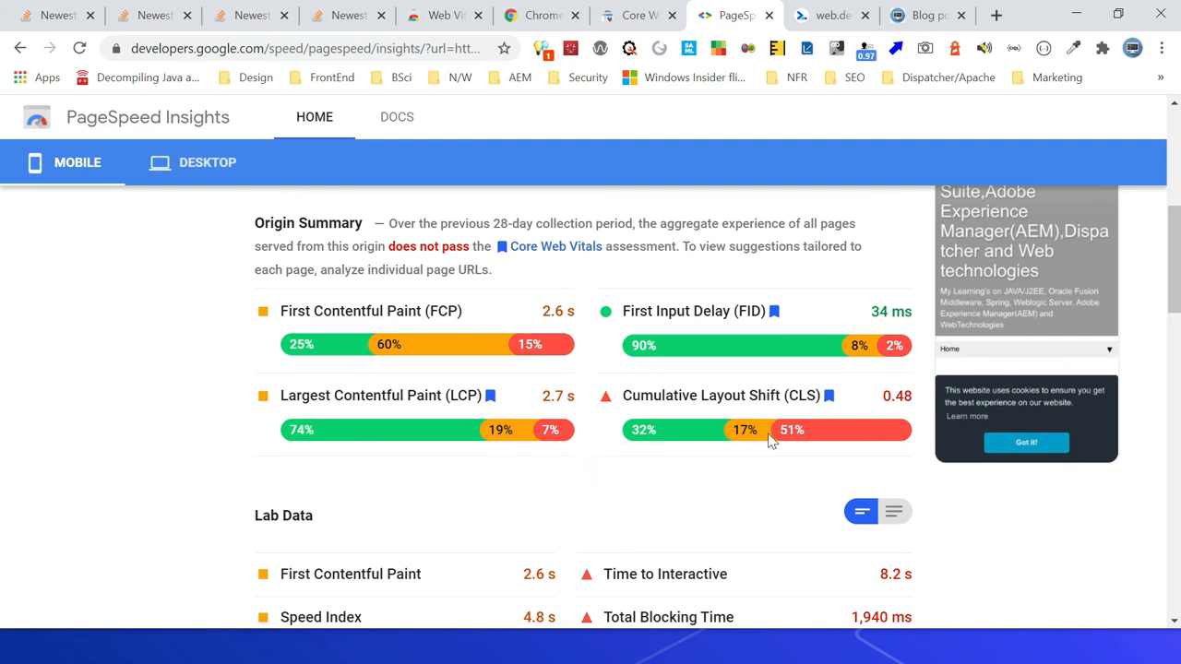
mouse_move(724, 432)
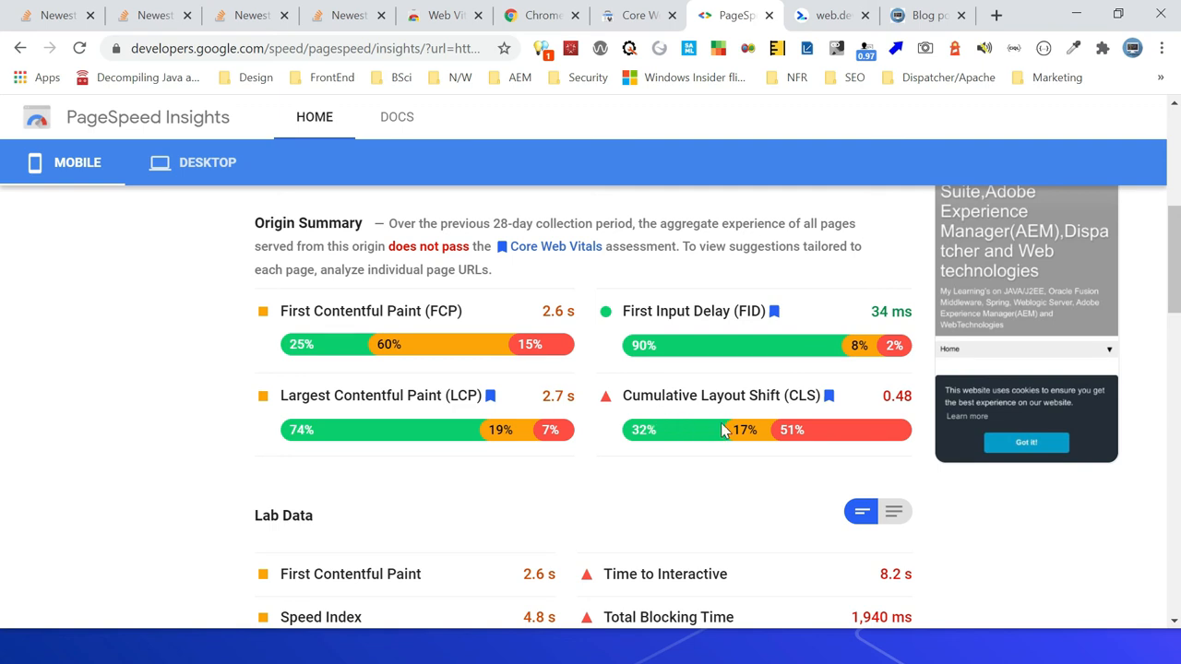
mouse_move(594, 488)
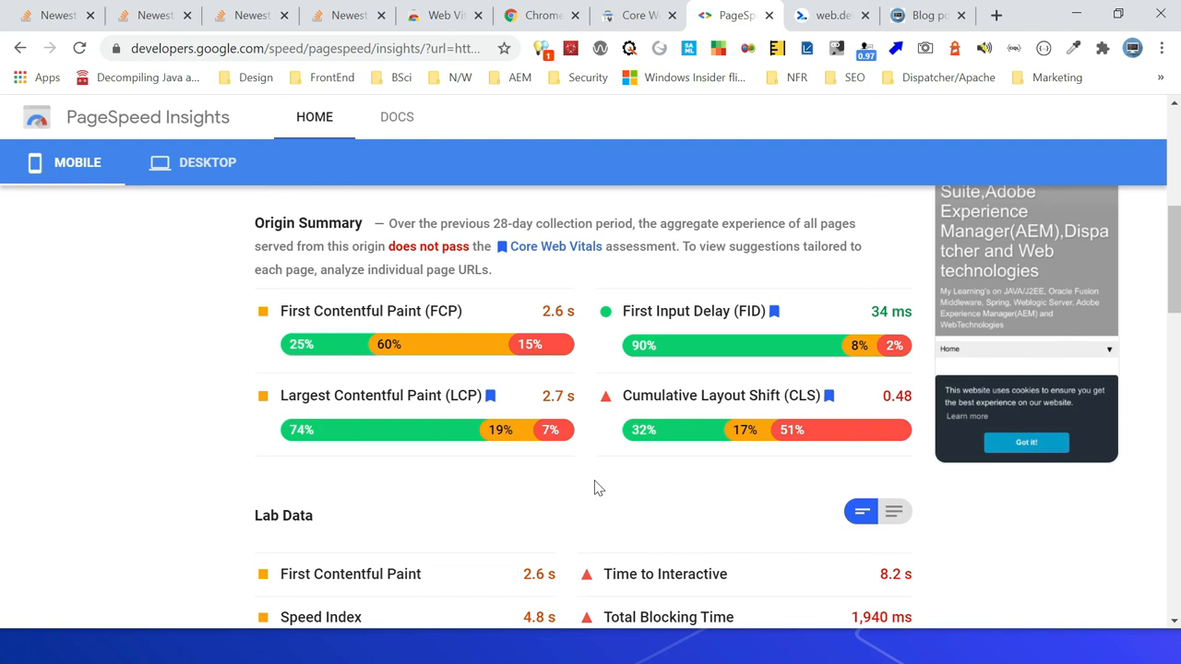
View the desktop results: origin fails Core Web Vitals with LCP 2.7 s and CLS 0.17
click(207, 163)
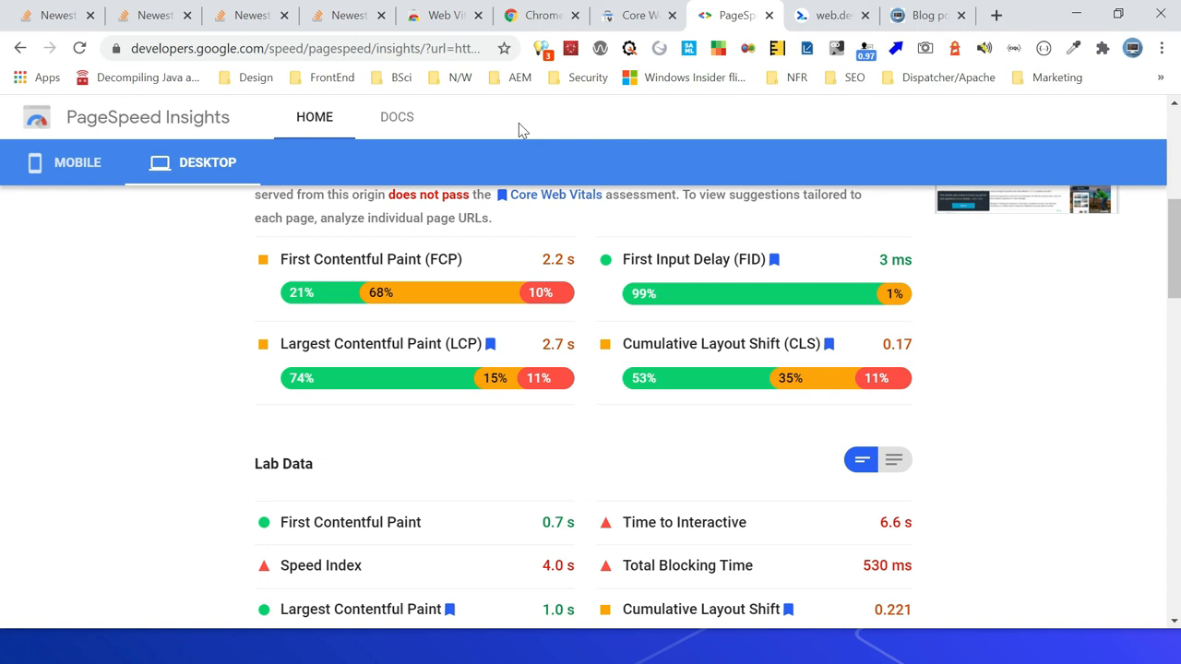
Review the web.dev Learn Web Vitals page down to its Improve Web Vitals guides for LCP, FID and CLS
click(821, 15)
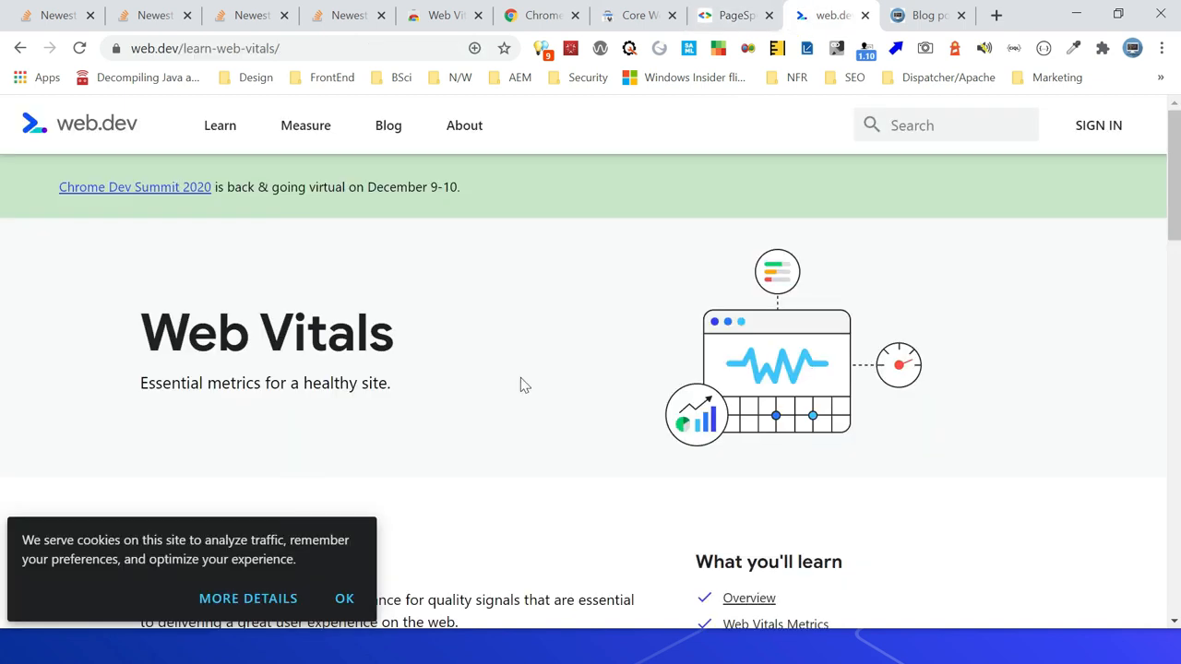
mouse_move(482, 366)
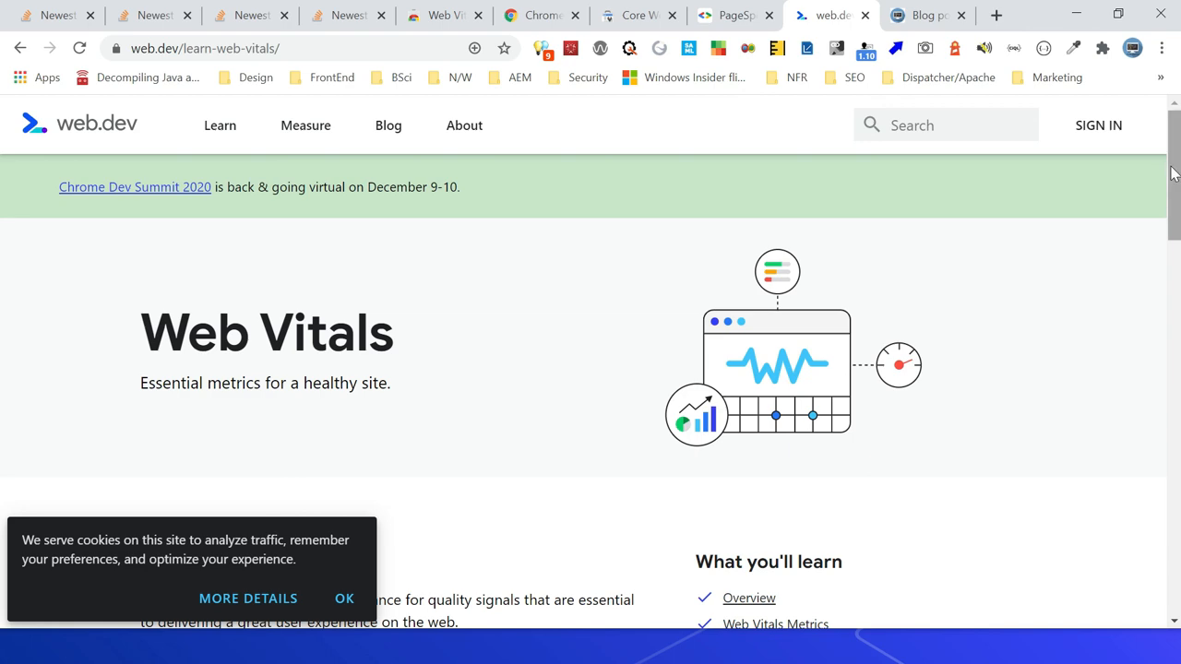
scroll(down, 3)
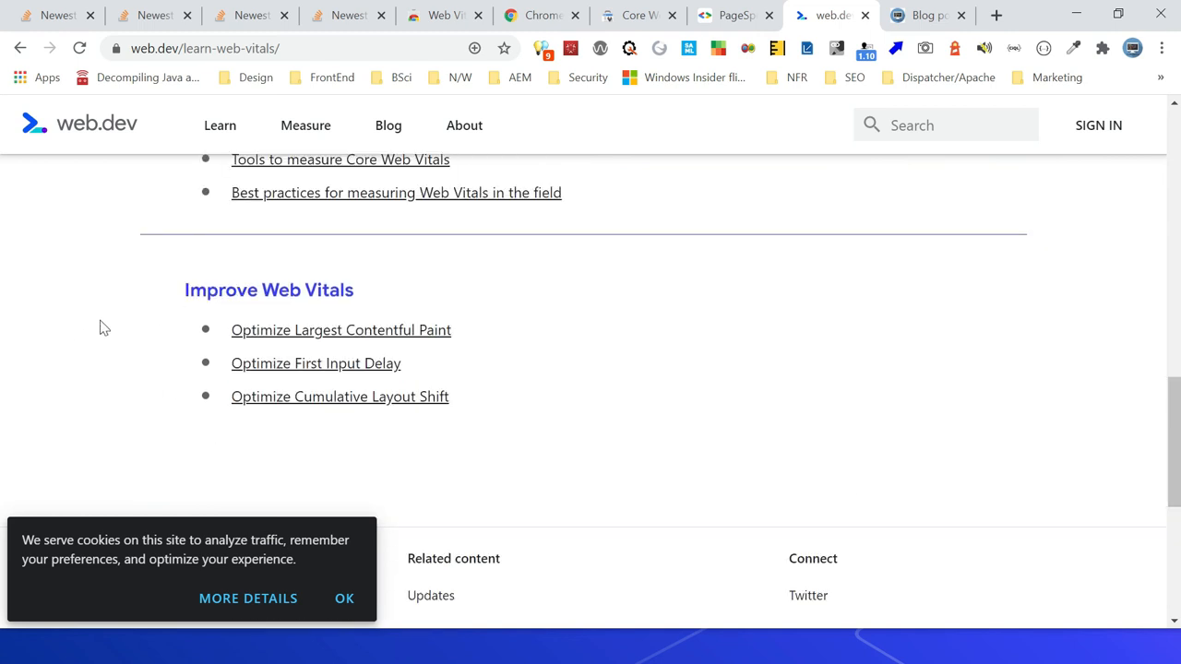
mouse_move(712, 310)
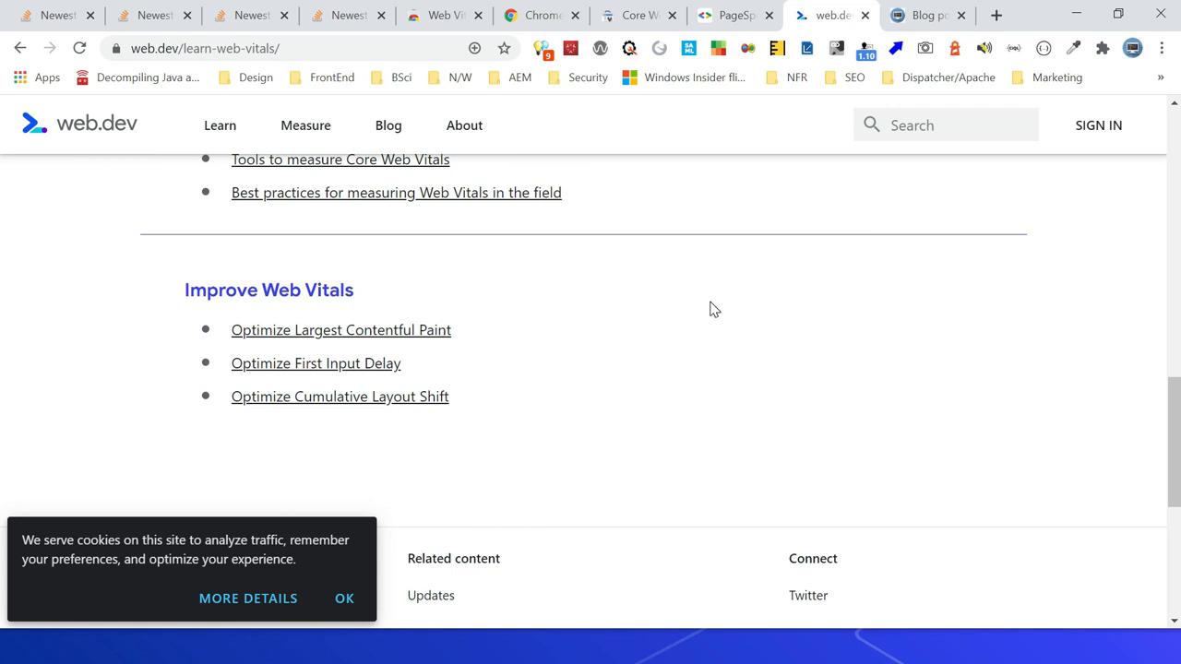
mouse_move(513, 122)
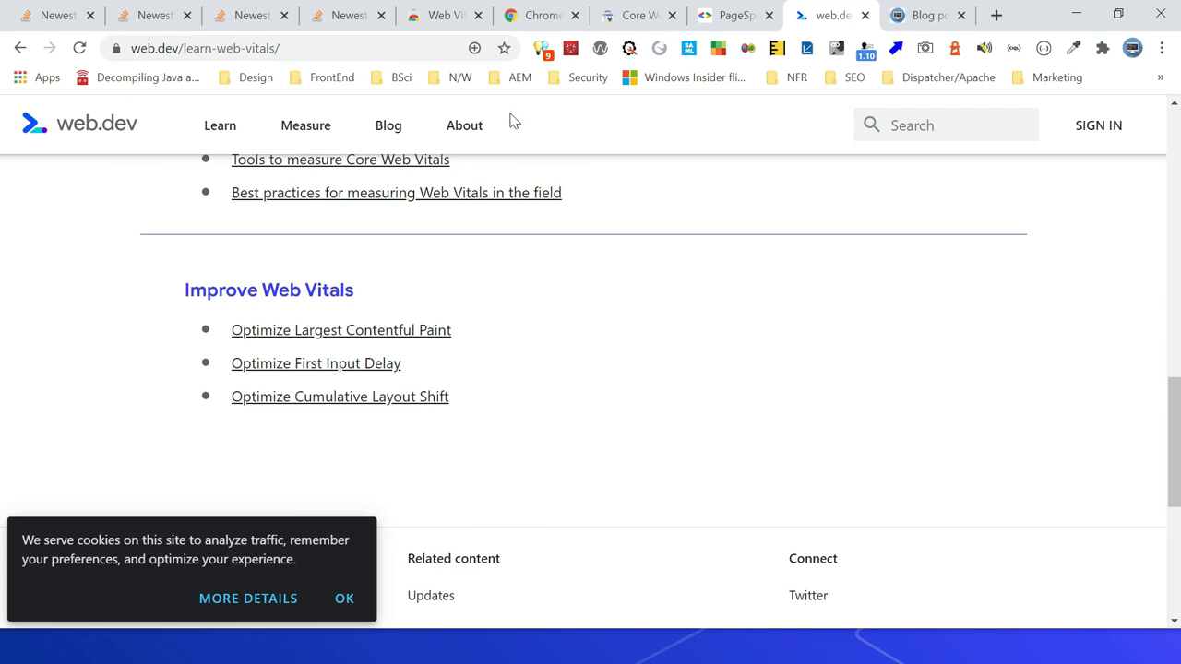